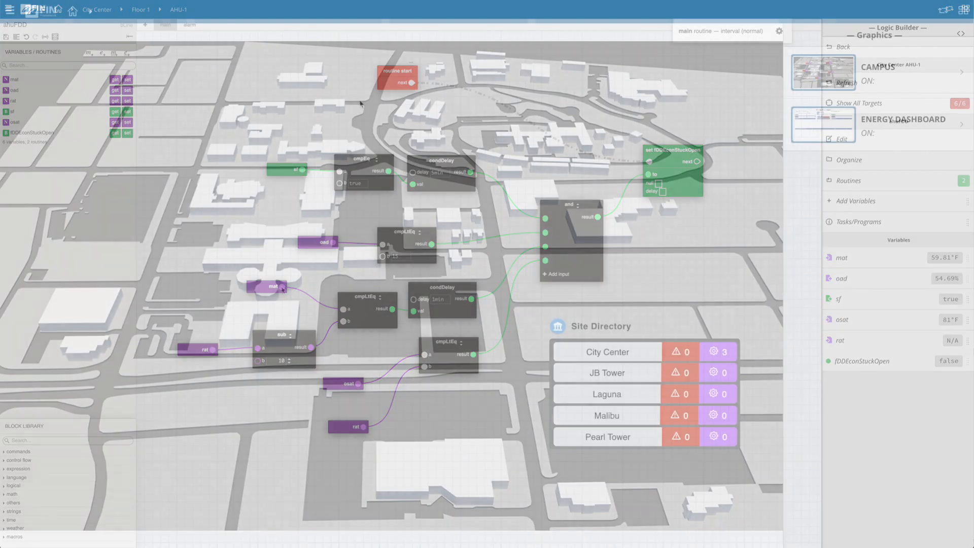
Step: Exit the AHU-1 logic program back to the campus graphics page
click(71, 10)
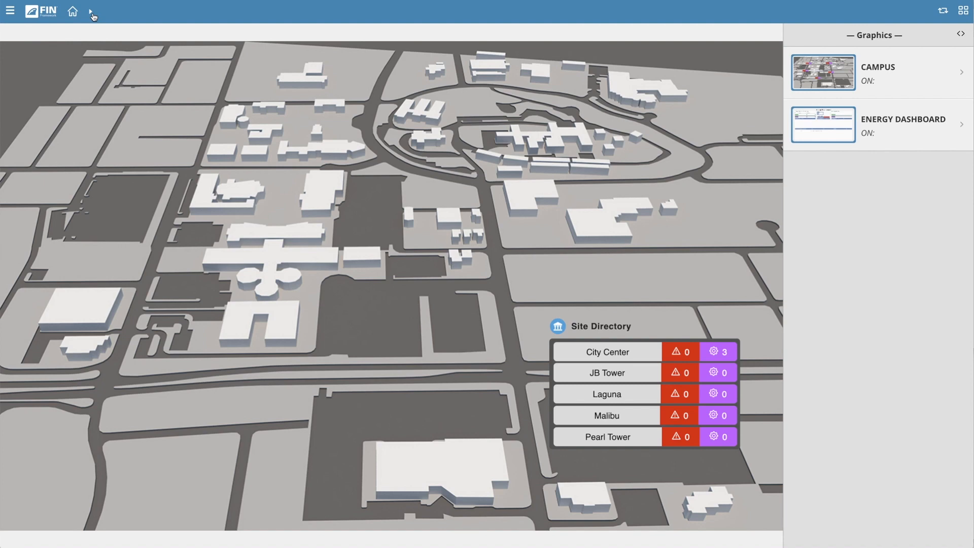
Step: Drill from the site list into City Center toward Floor 1 Vav-01 (Cafe Lounge)
click(90, 11)
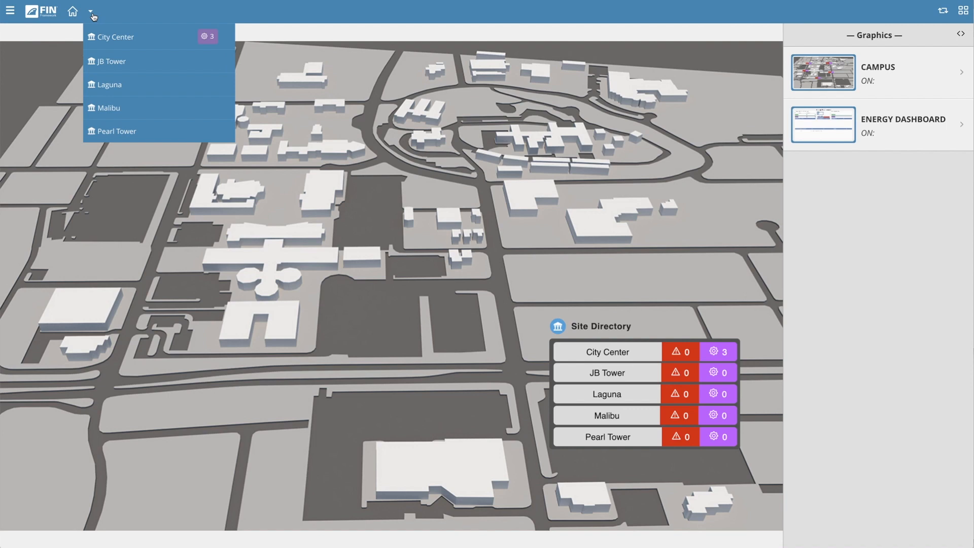
mouse_move(93, 17)
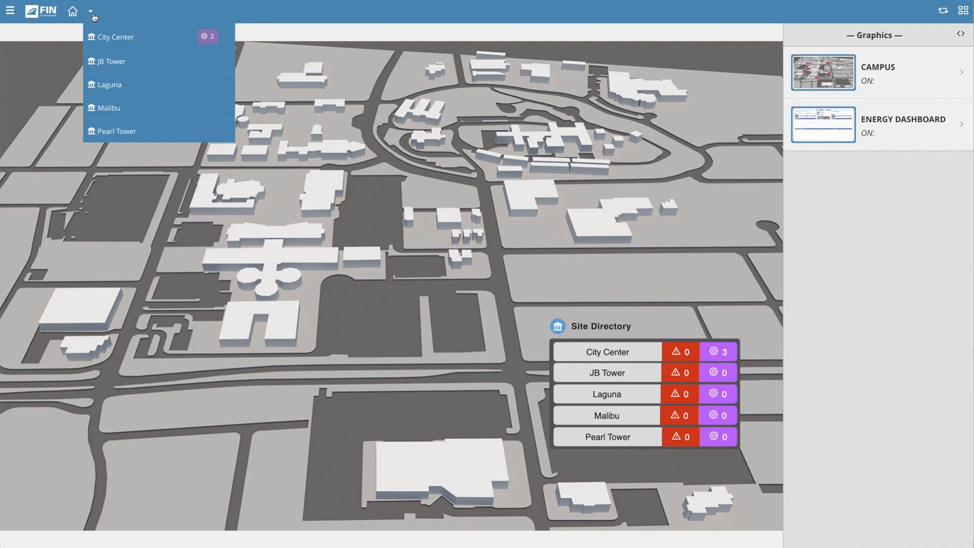
click(115, 37)
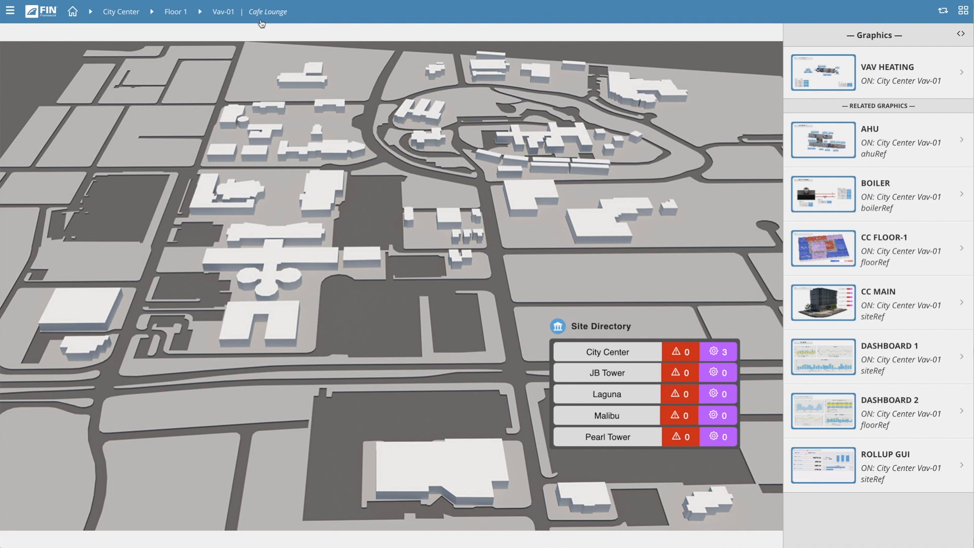
mouse_move(267, 12)
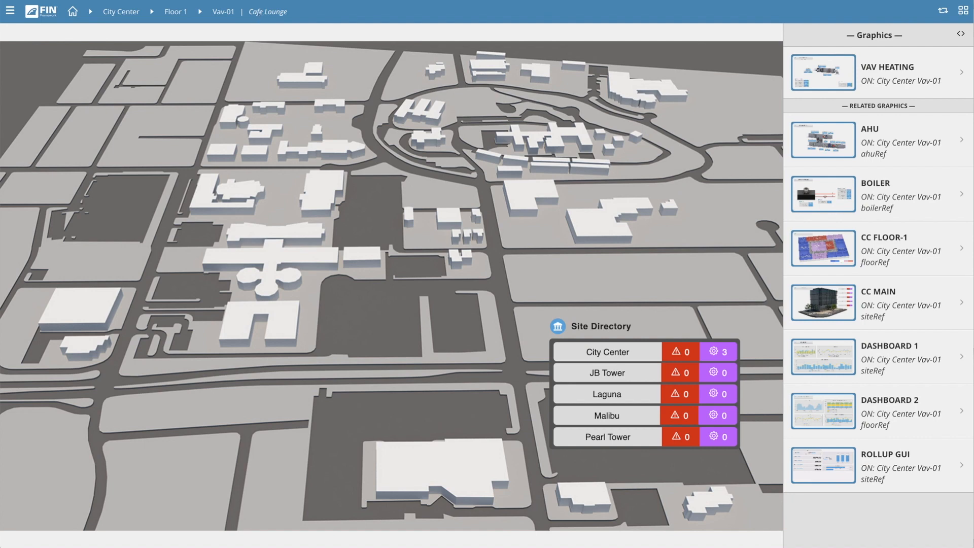
mouse_move(122, 65)
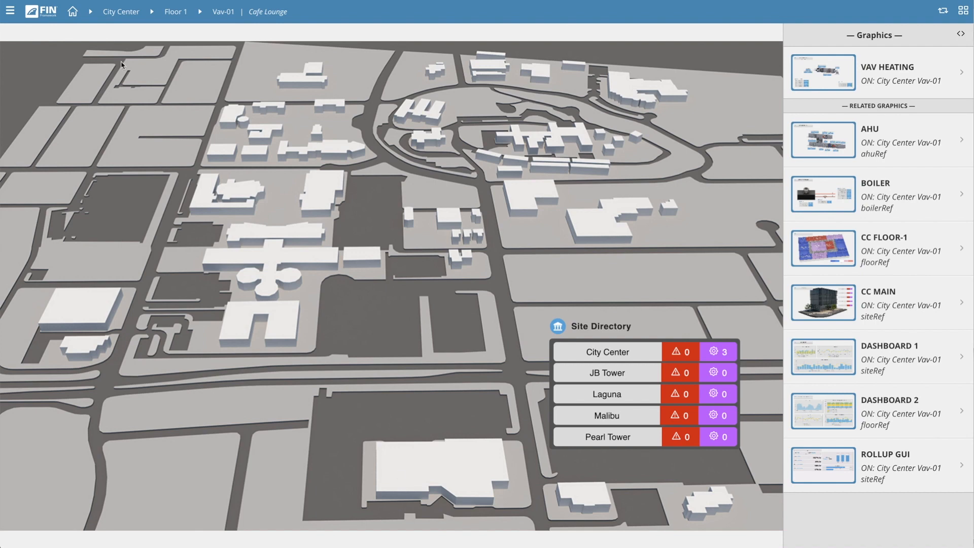
Step: Start a new Logic Builder program for Vav-01 from the app launcher
click(11, 11)
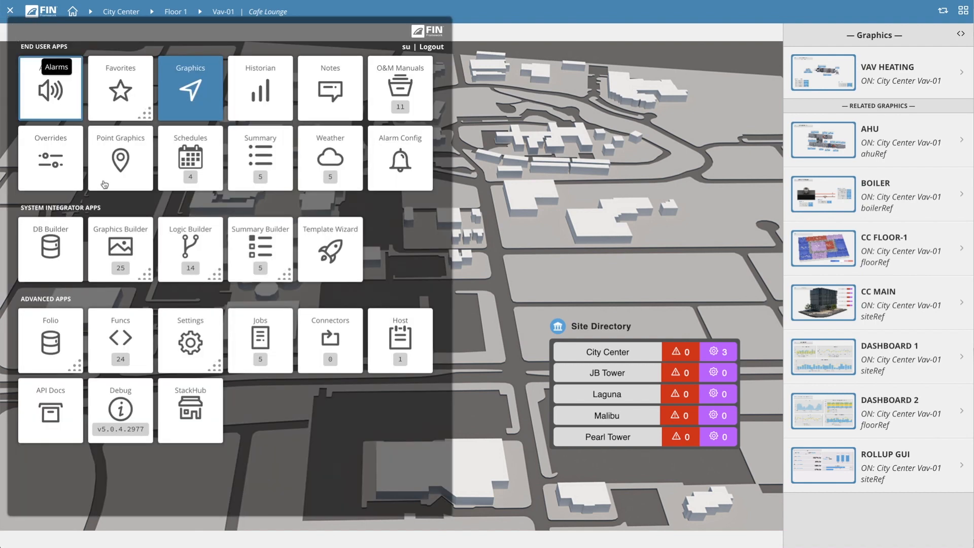
right_click(190, 249)
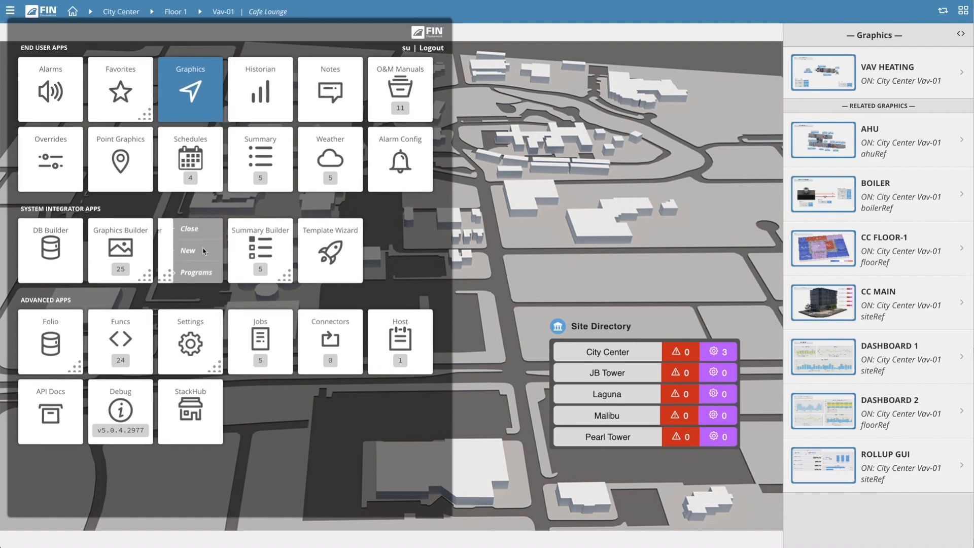
click(188, 250)
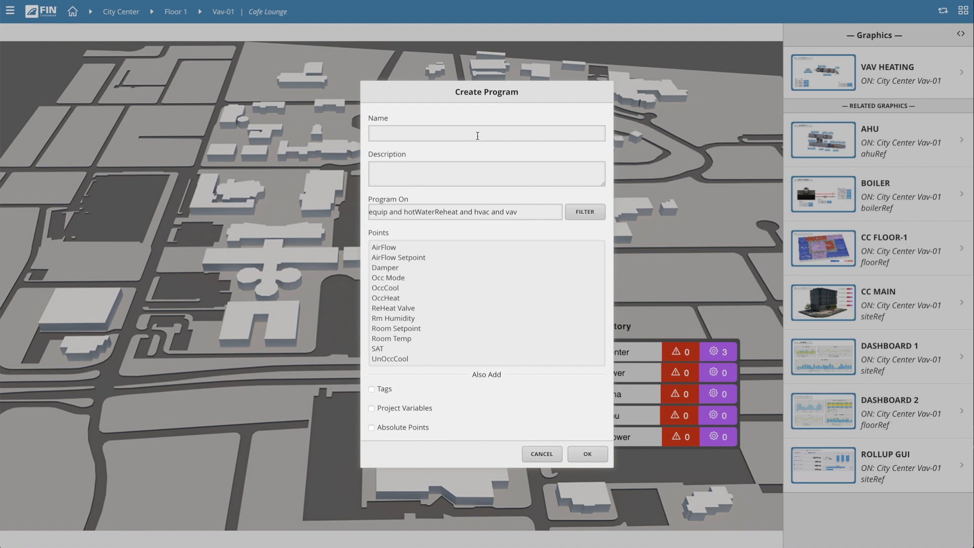
Step: Enter name overHeatedZoneAlarm and a description about alarming on overheated VAV zones, then select the Program On query
text(overHeatedZone)
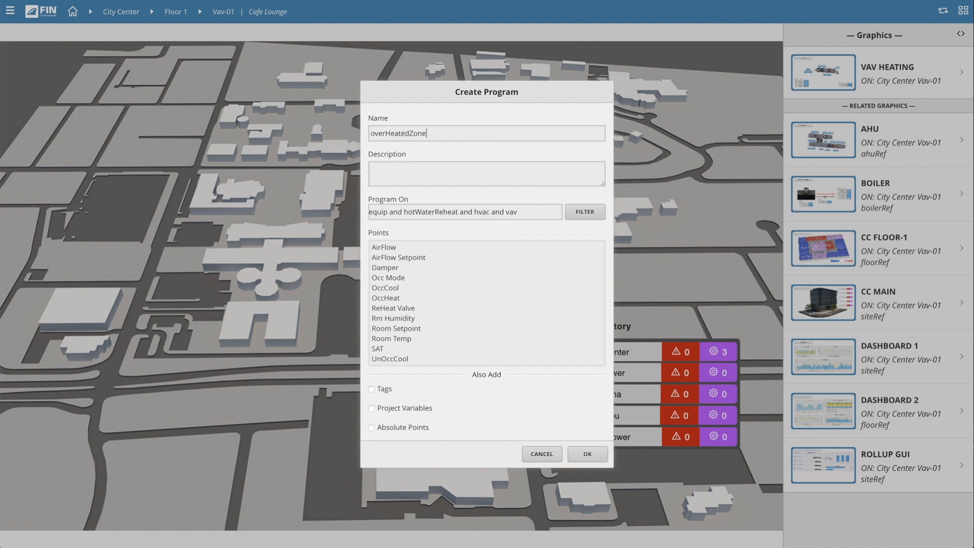
text(program designed to throw an alarm if any VAV's zone is being over heated.)
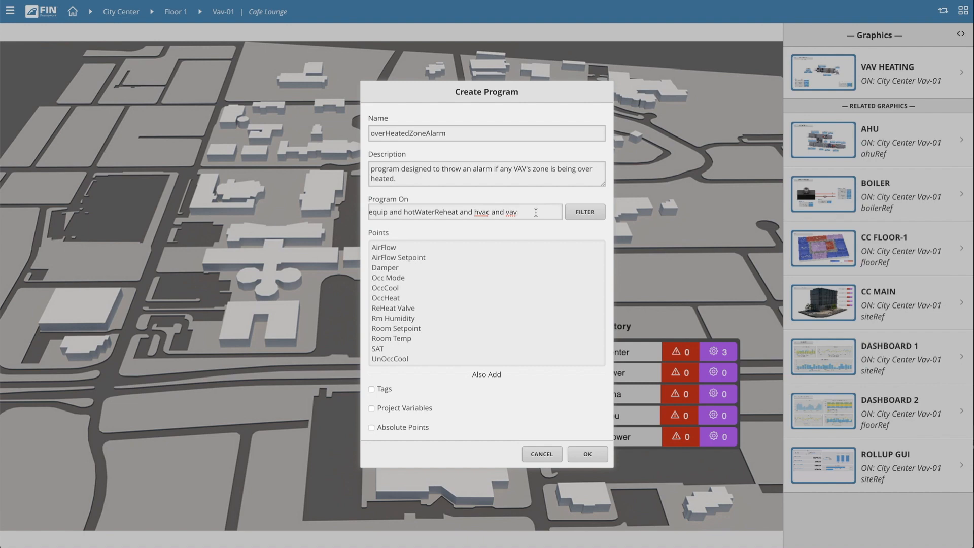
triple_click(462, 212)
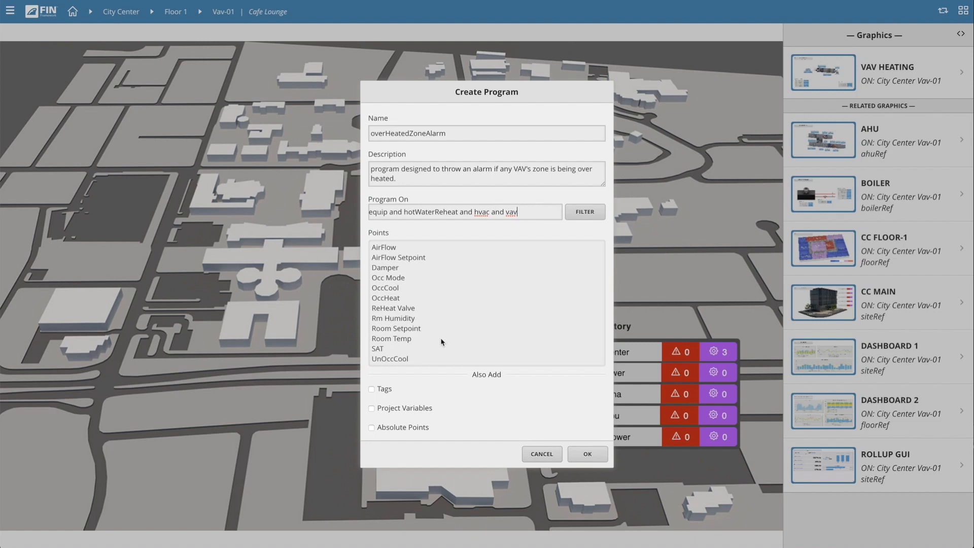
Step: Include the Room Temp point and create the overHeatedZoneAlarm program
click(392, 338)
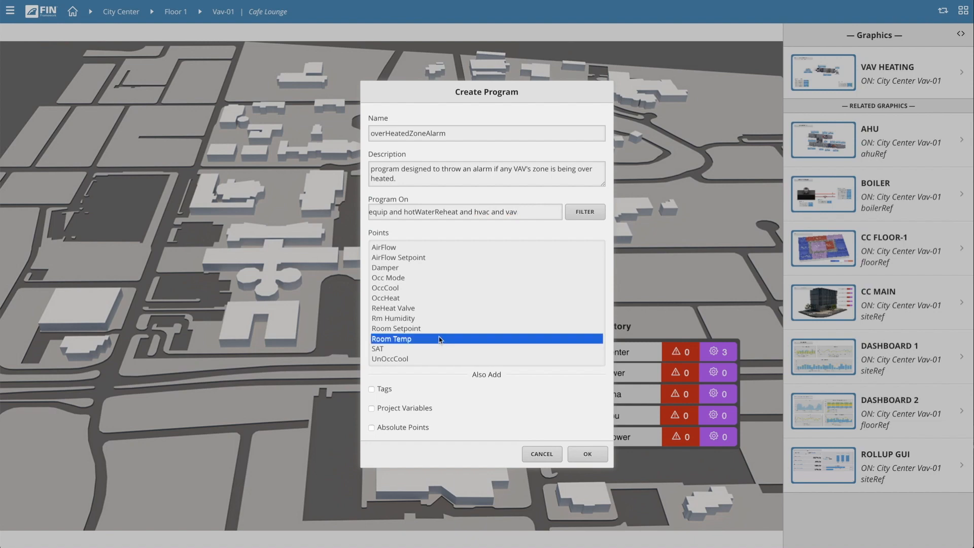
scroll(down, 3)
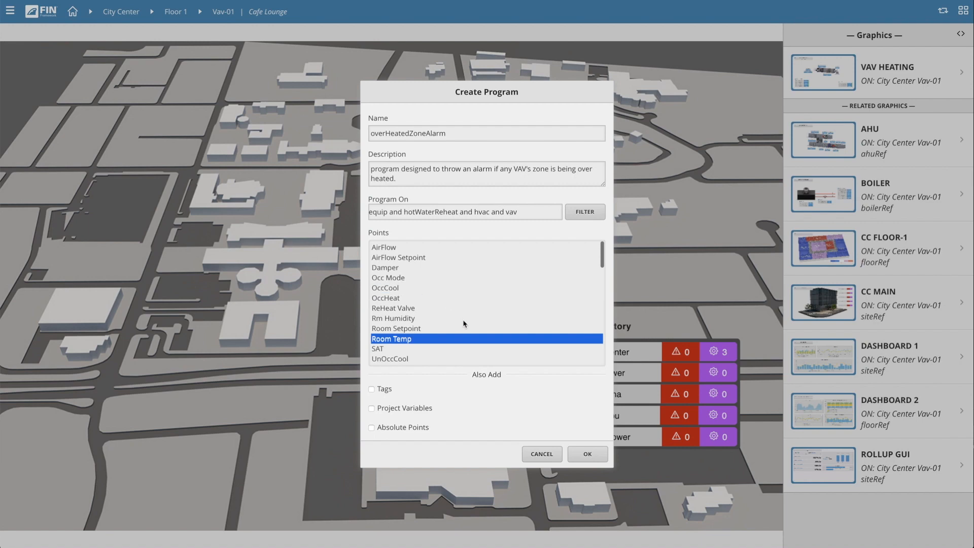
mouse_move(475, 395)
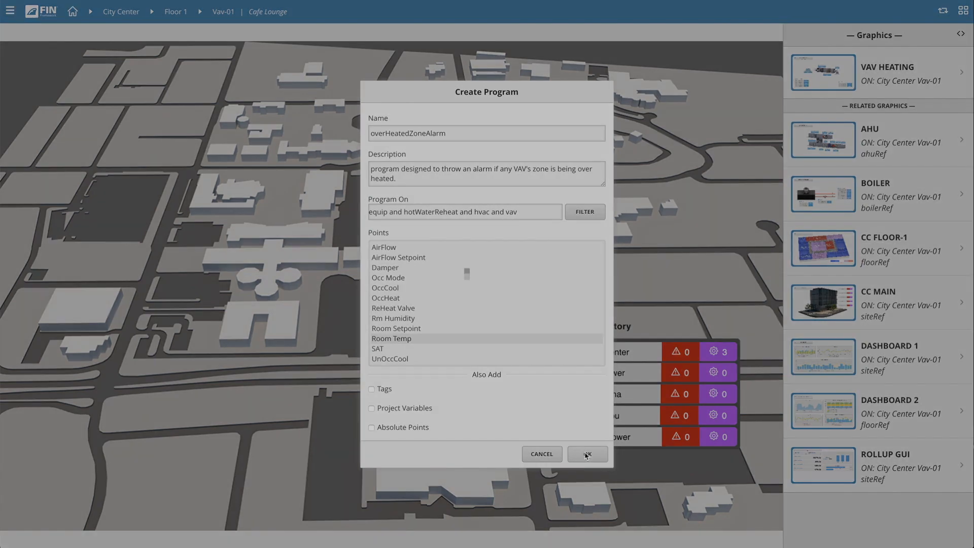
click(587, 453)
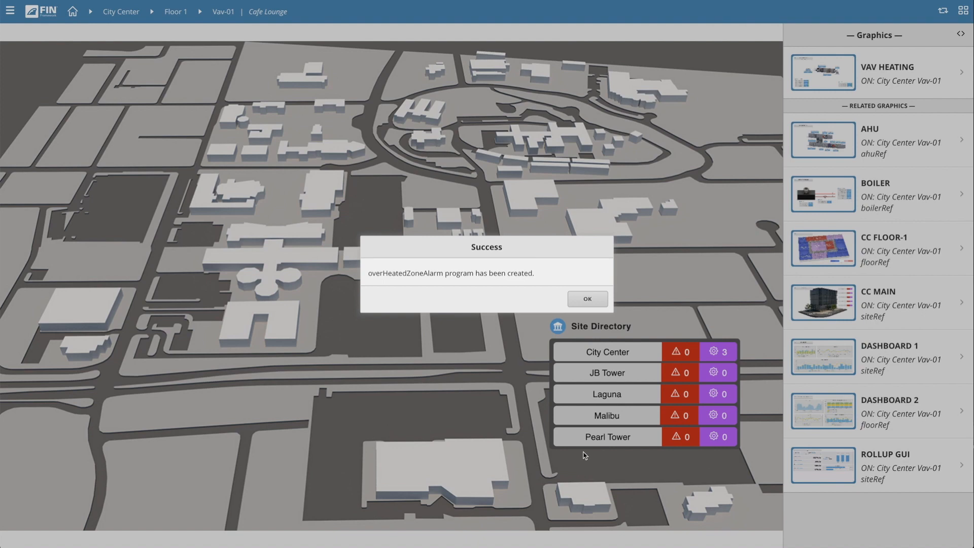
Step: Dismiss the success message and open overHeatedZoneAlarm in the block editor
click(586, 299)
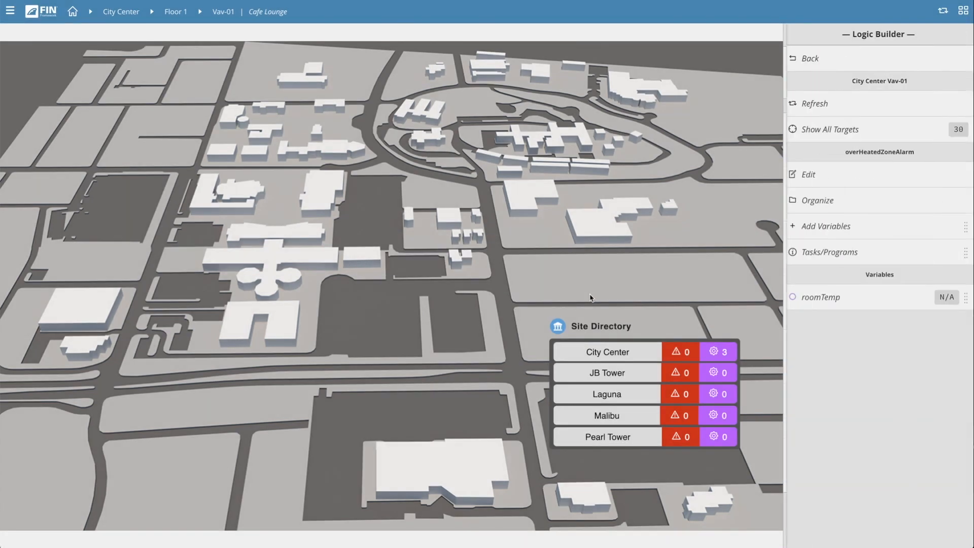
mouse_move(718, 256)
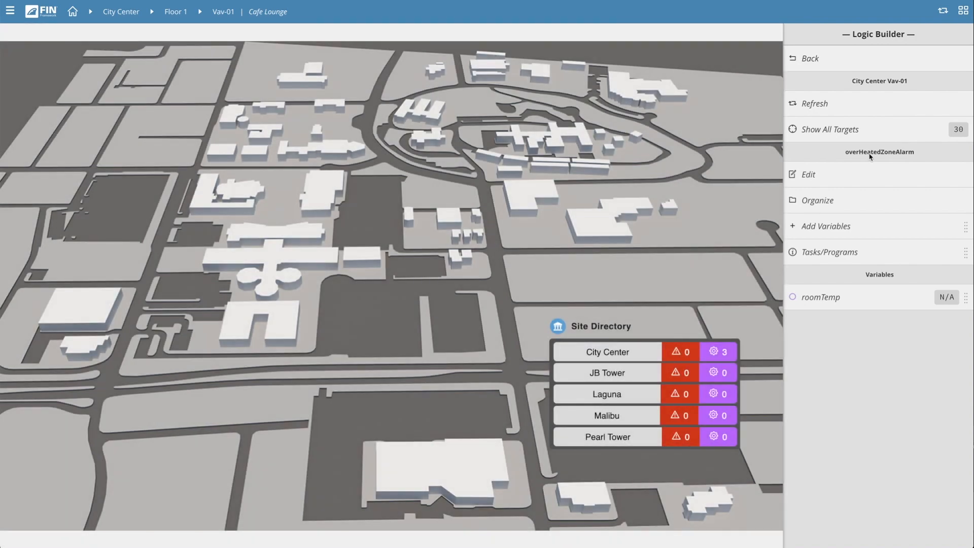
mouse_move(878, 179)
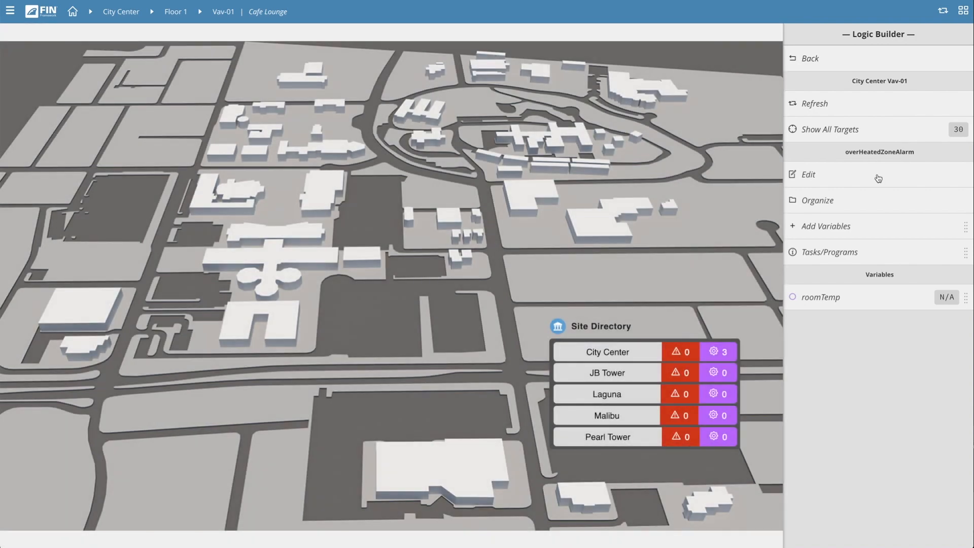
click(808, 175)
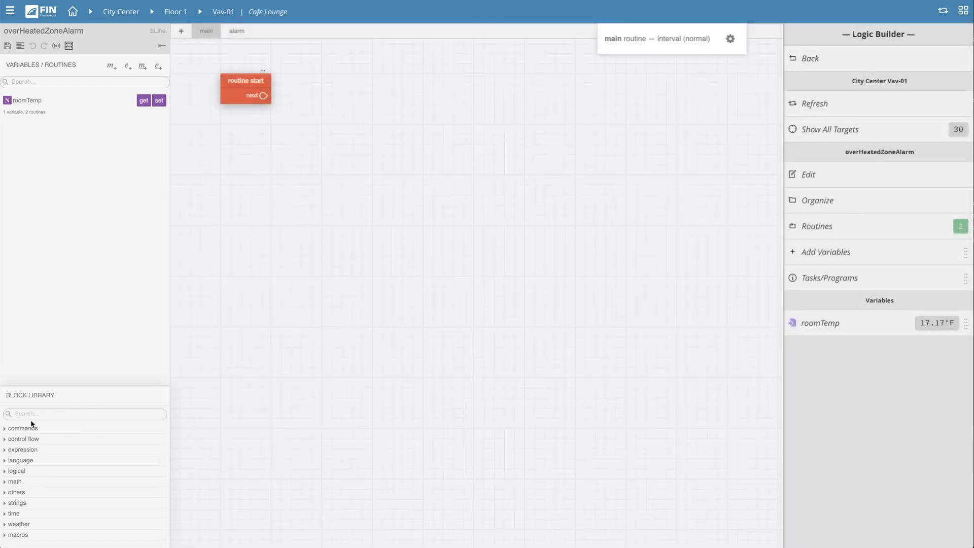
Step: Filter the block library to 'if' after toggling the commands category
click(23, 428)
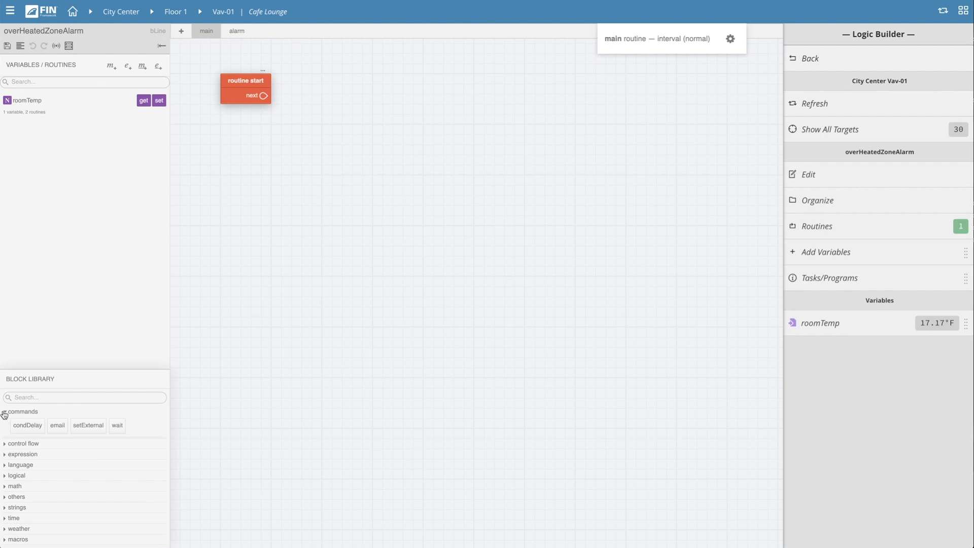
click(23, 411)
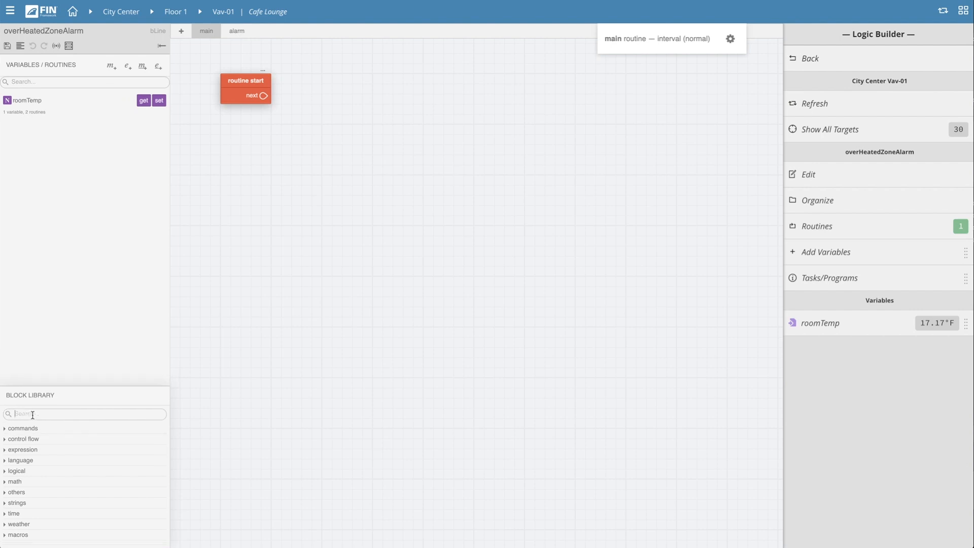
text(if)
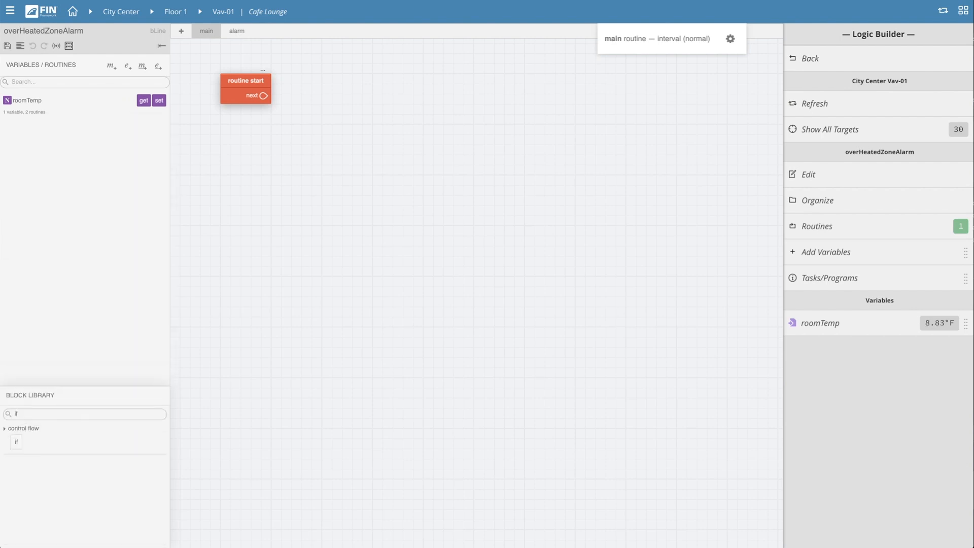
mouse_move(183, 353)
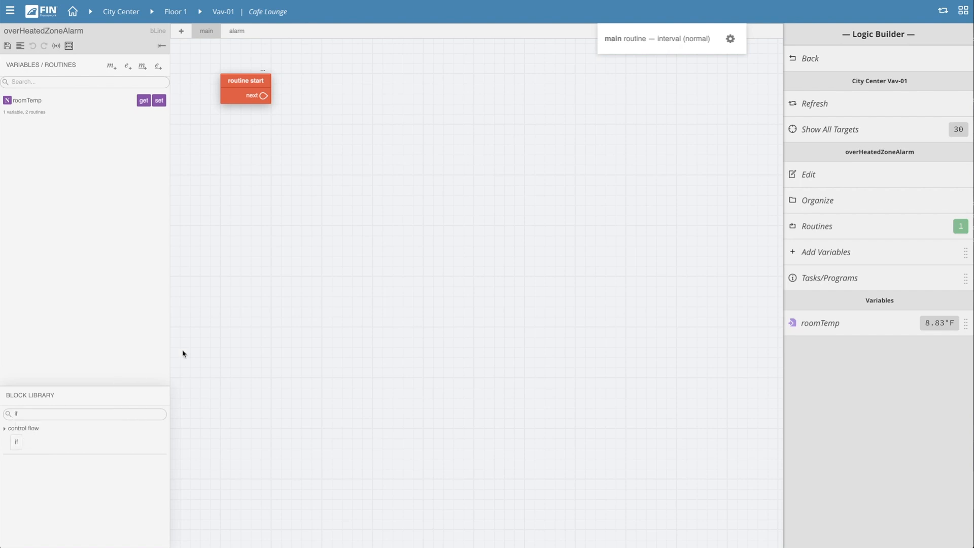
mouse_move(298, 232)
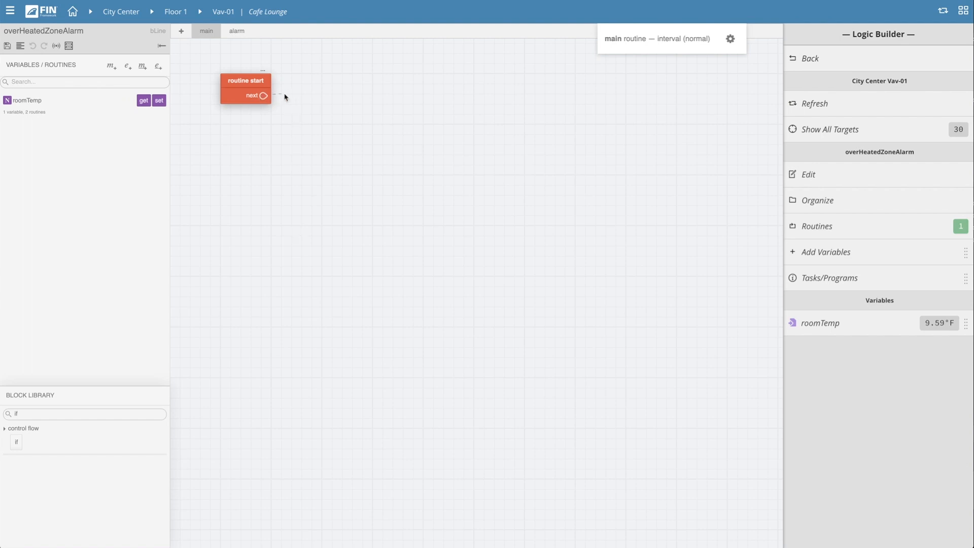
Step: Link a new if control-flow block after routine start in the main routine
drag(265, 95, 353, 157)
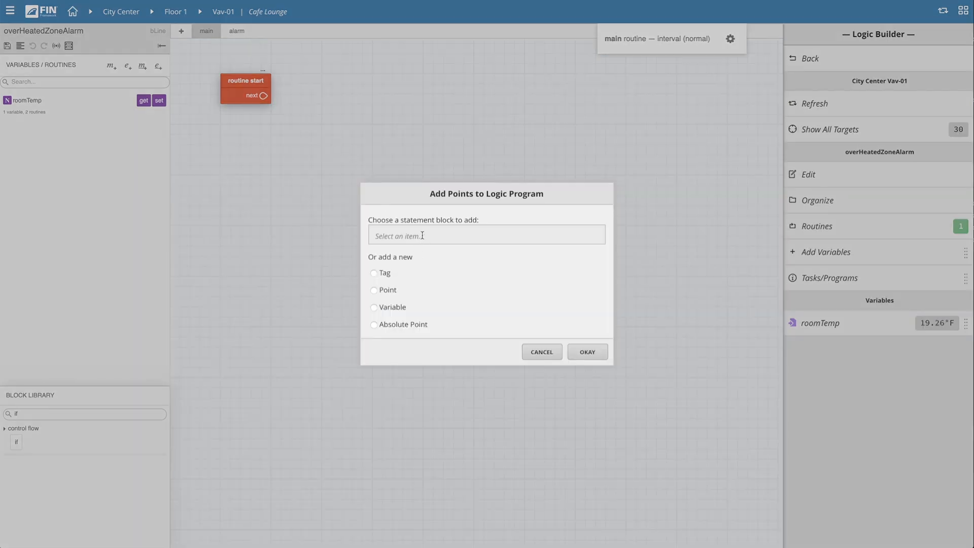
mouse_move(462, 273)
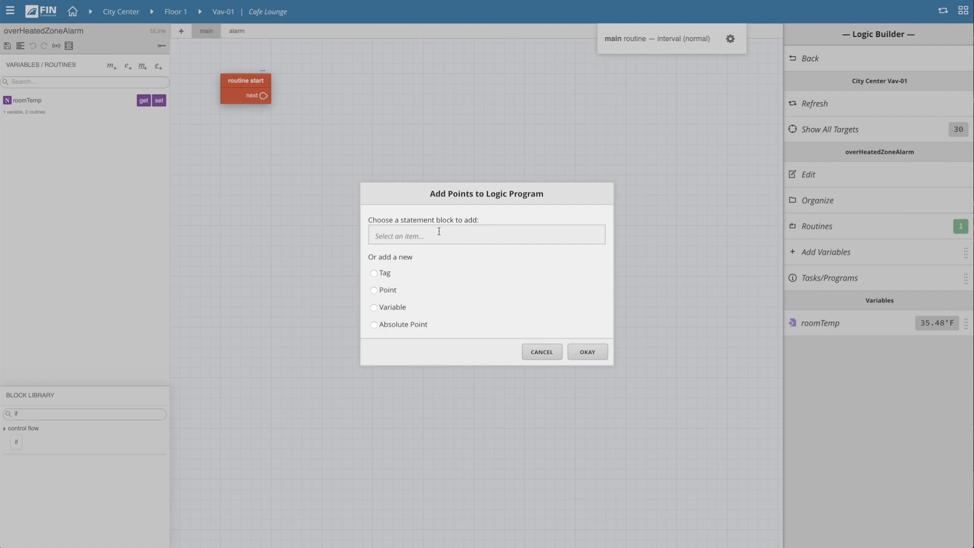
click(487, 236)
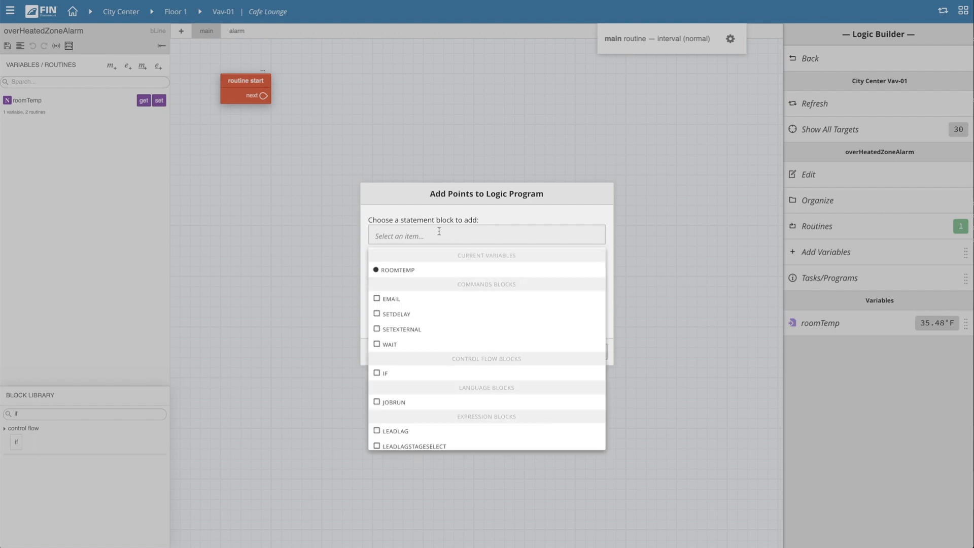
text(if)
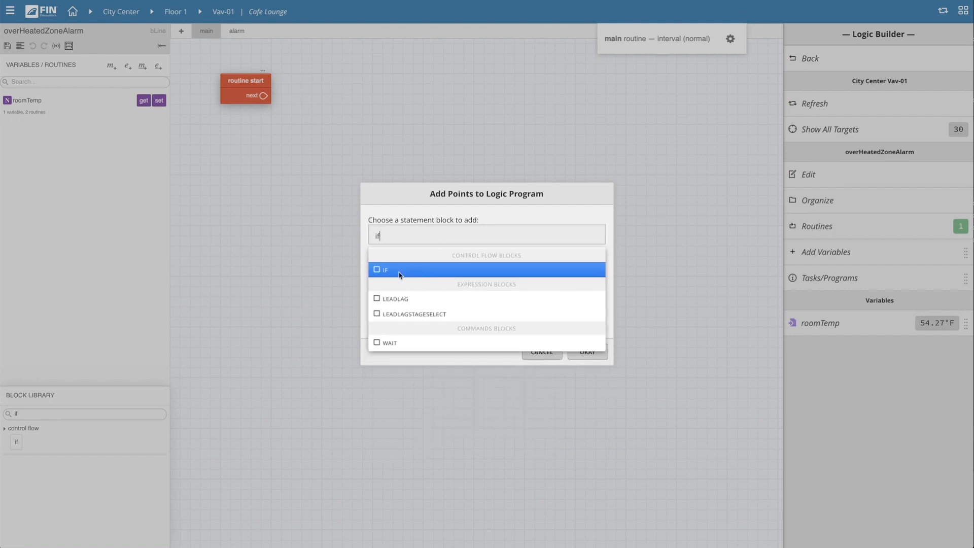
click(385, 269)
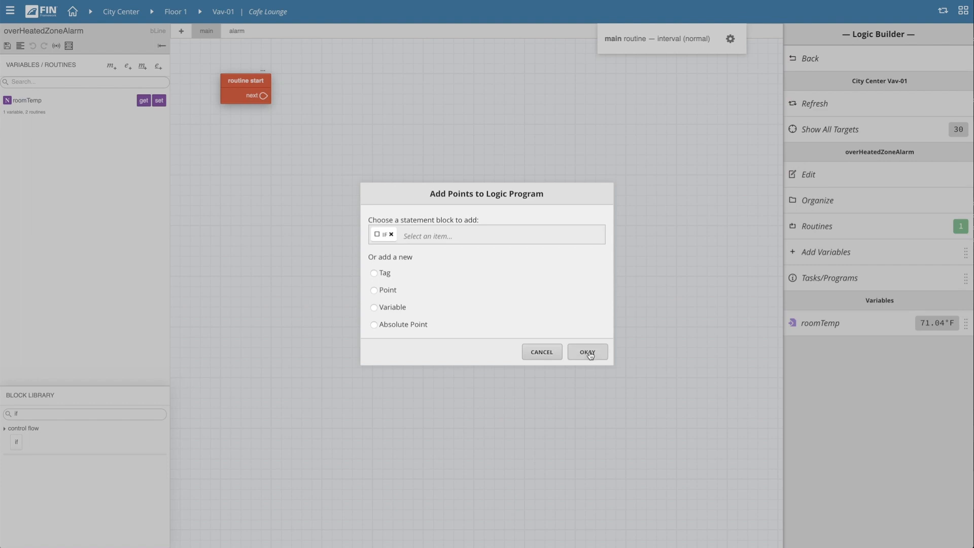
click(587, 352)
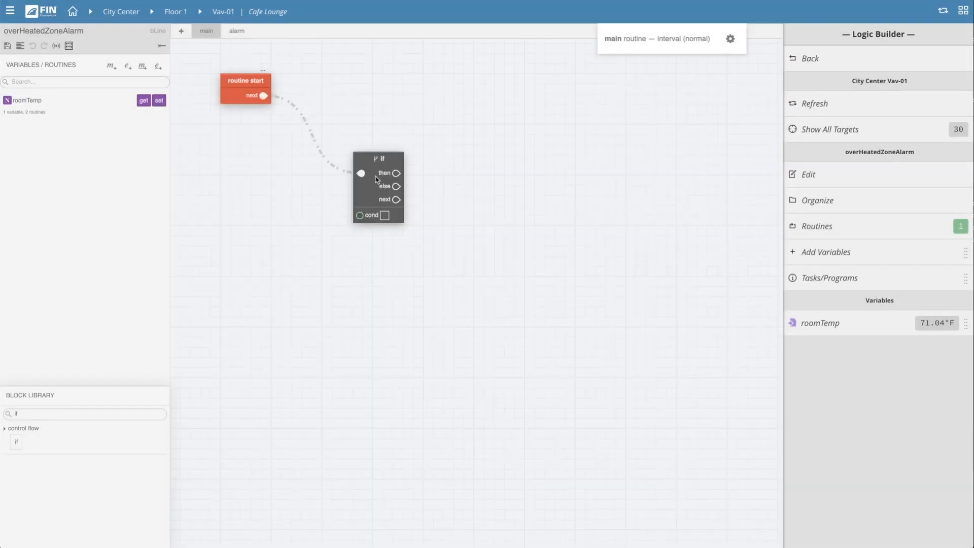
Step: Move the if block up and to the right on the stage
drag(377, 187, 410, 150)
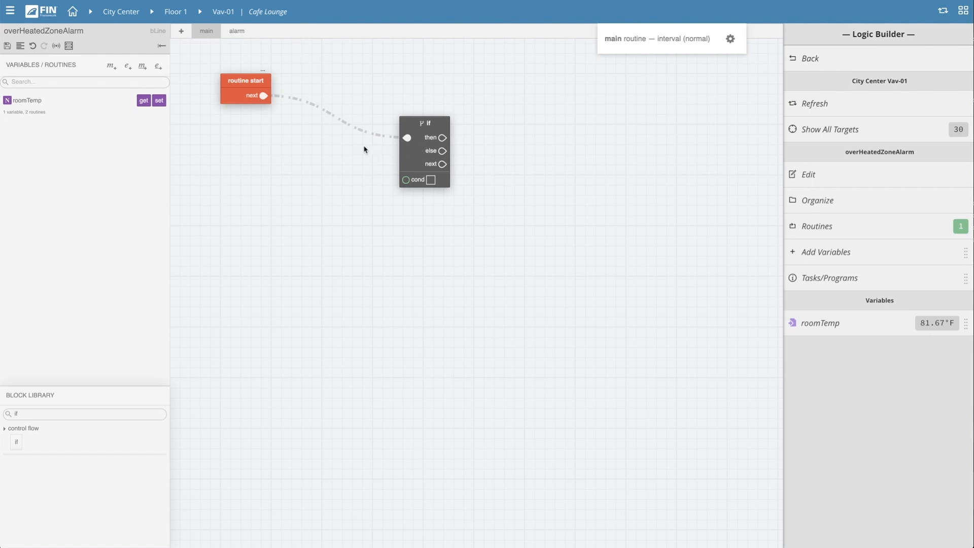
mouse_move(349, 150)
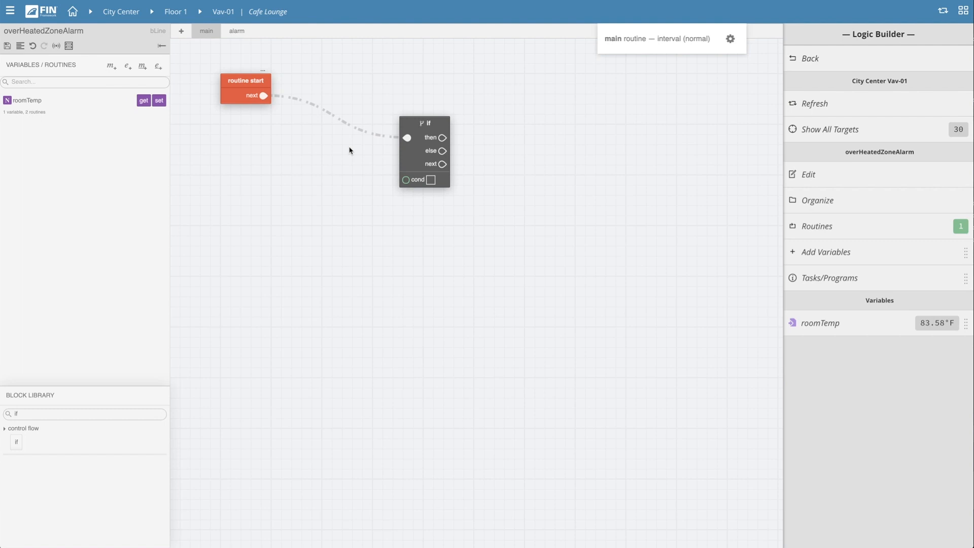
mouse_move(106, 115)
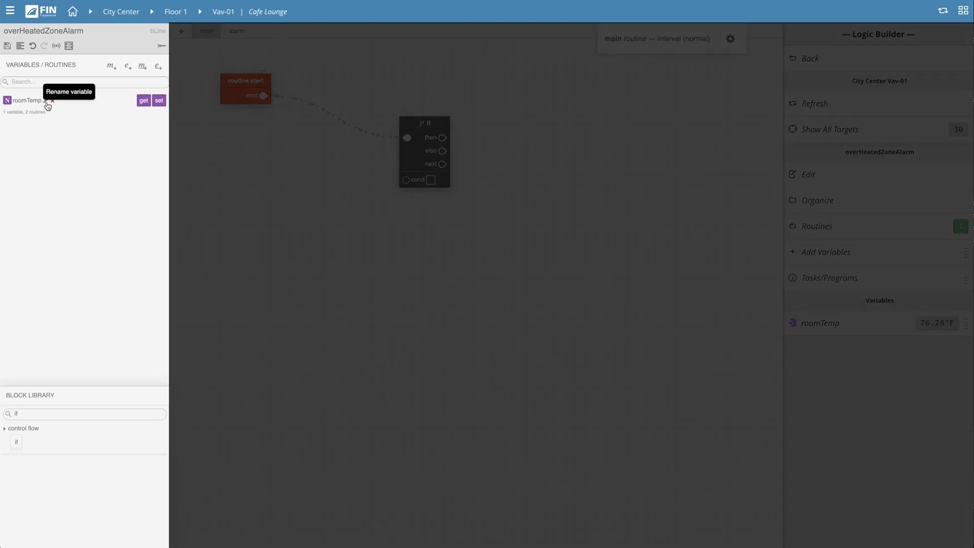
mouse_move(148, 109)
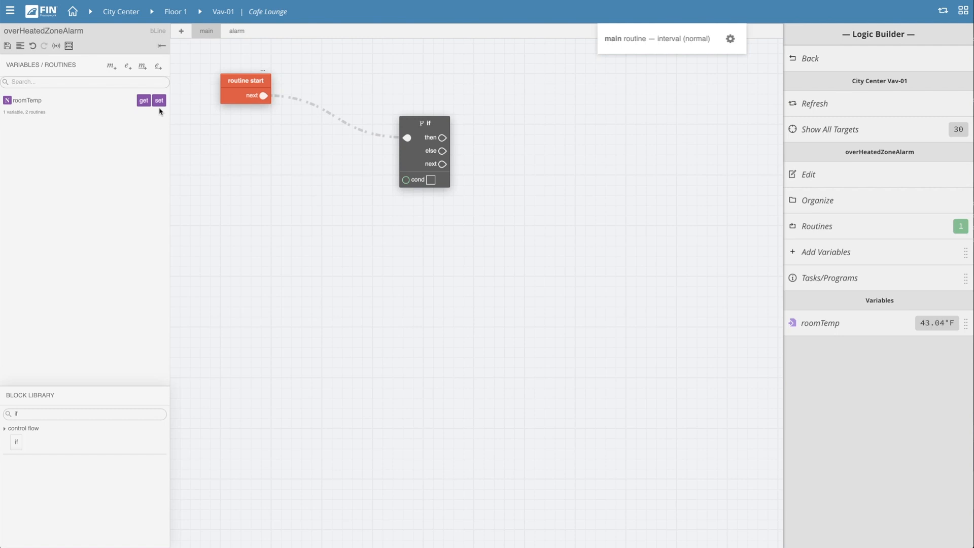
mouse_move(143, 101)
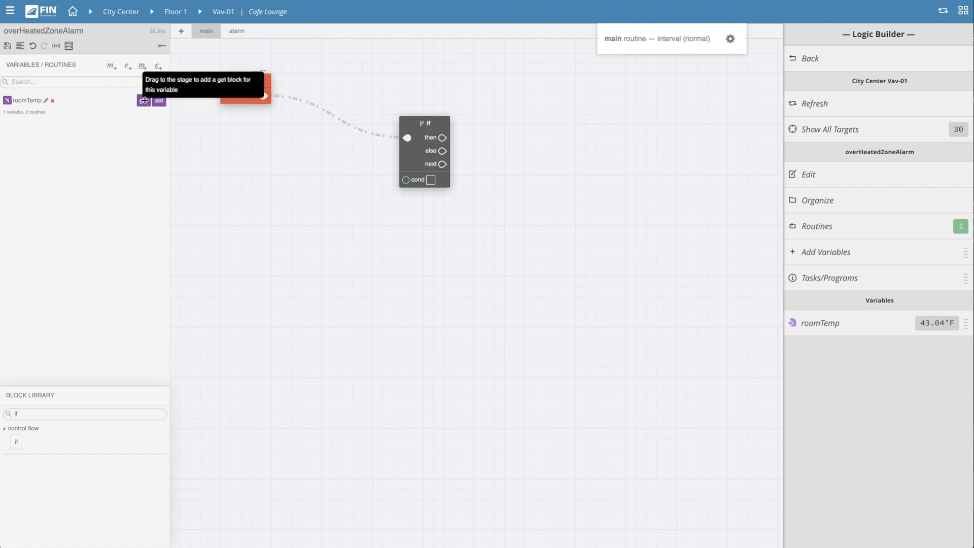
Step: Drop a roomTemp get block below routine start and drag its output to add a connected block
drag(143, 100, 186, 132)
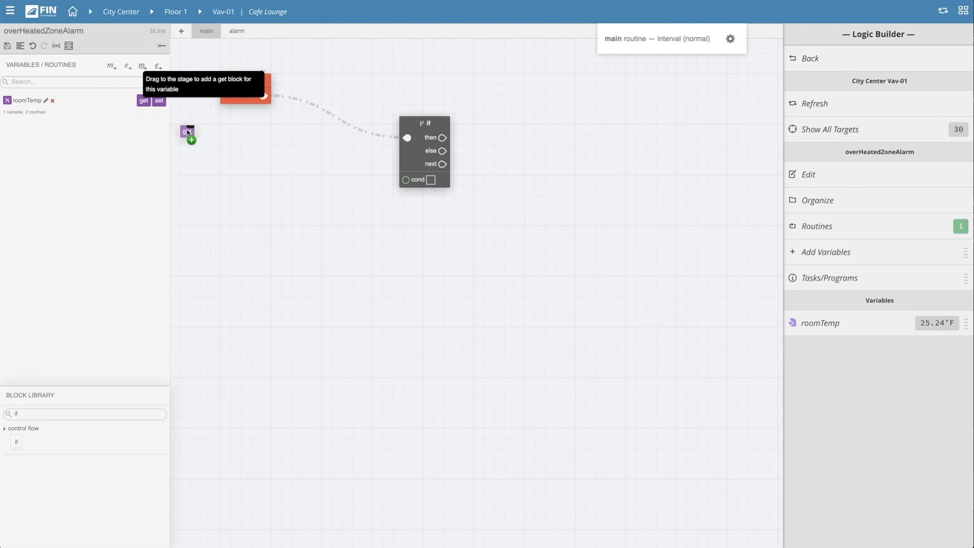
drag(187, 132, 270, 208)
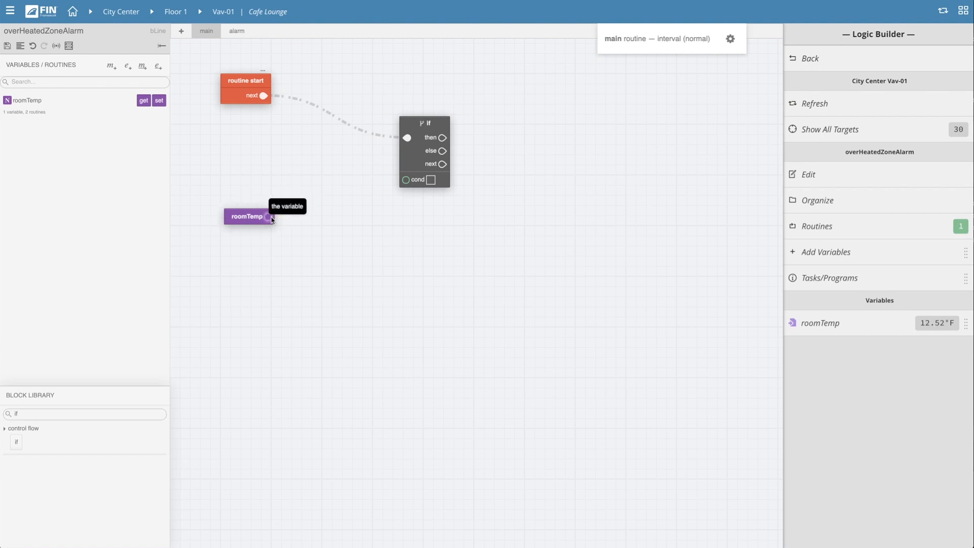
drag(269, 216, 326, 226)
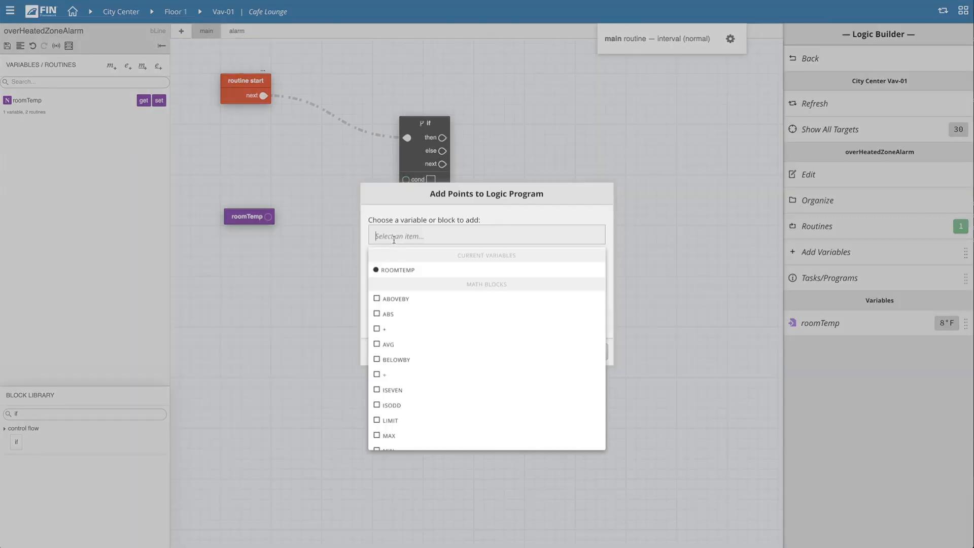
Step: Add a cmpGtEq (greater-than-or-equal) block with roomTemp feeding its a input
text(greater than)
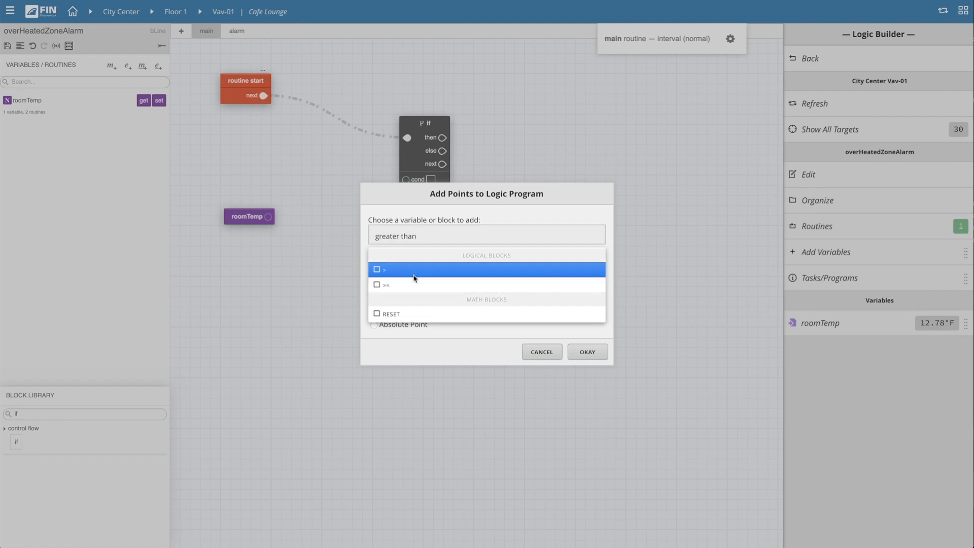
click(386, 284)
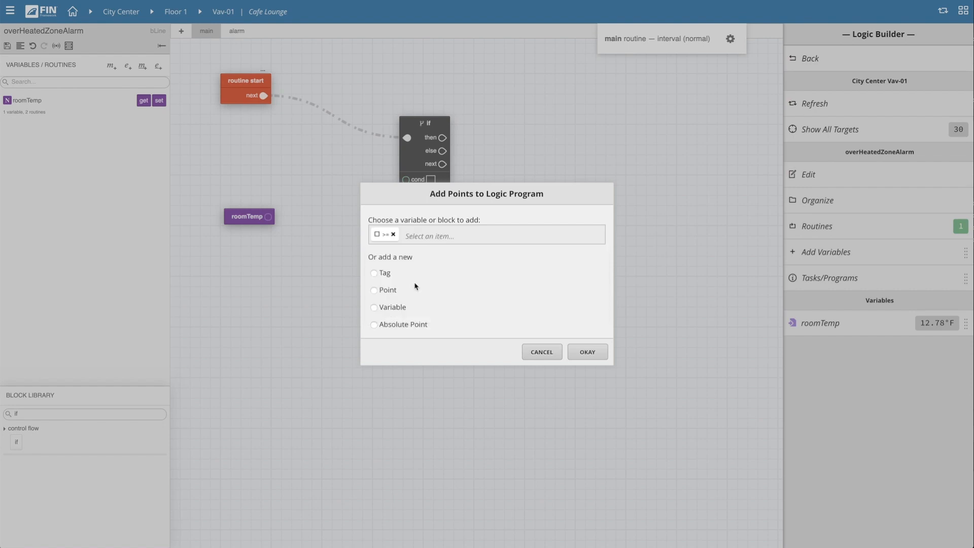
click(586, 352)
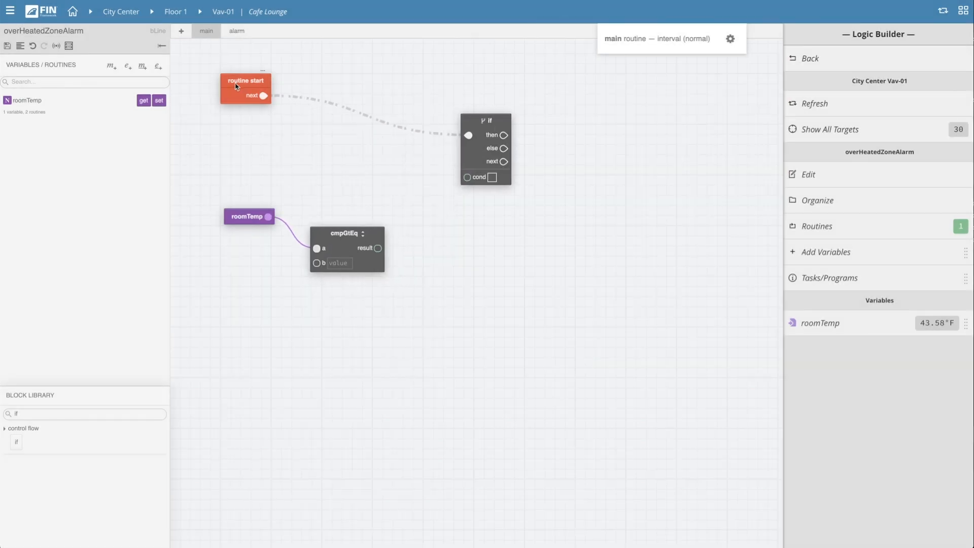
Step: Set the cmpGtEq b value to 80 and start adding a block from its result output
drag(244, 87, 338, 102)
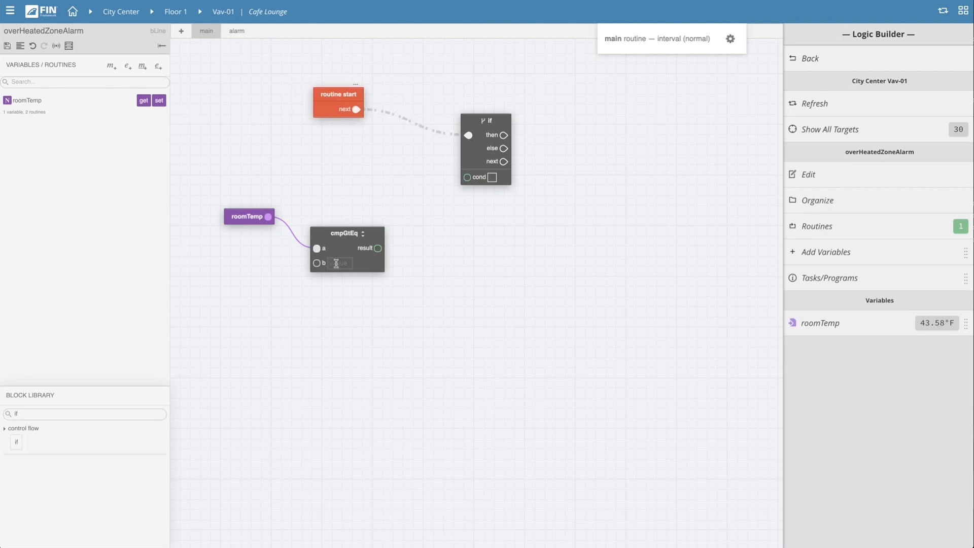
mouse_move(940, 330)
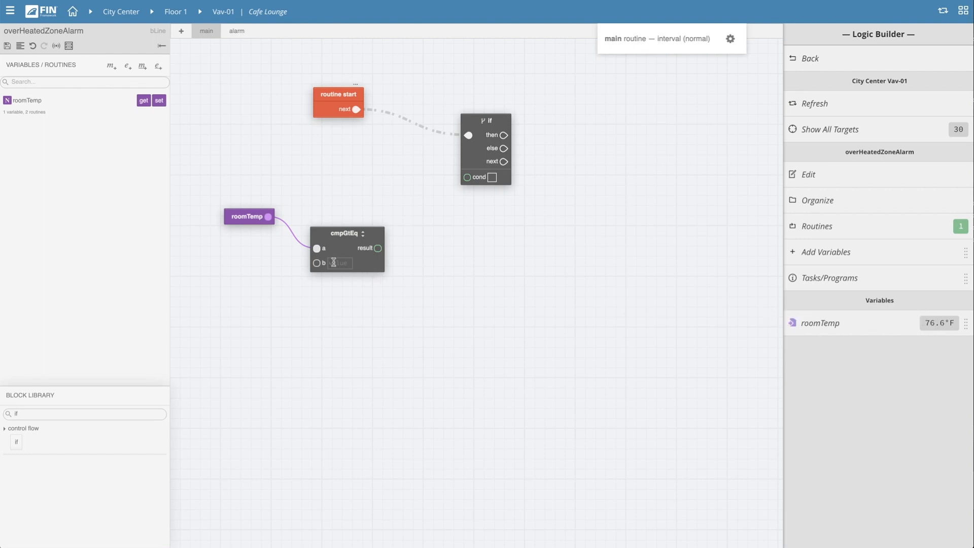
text(80)
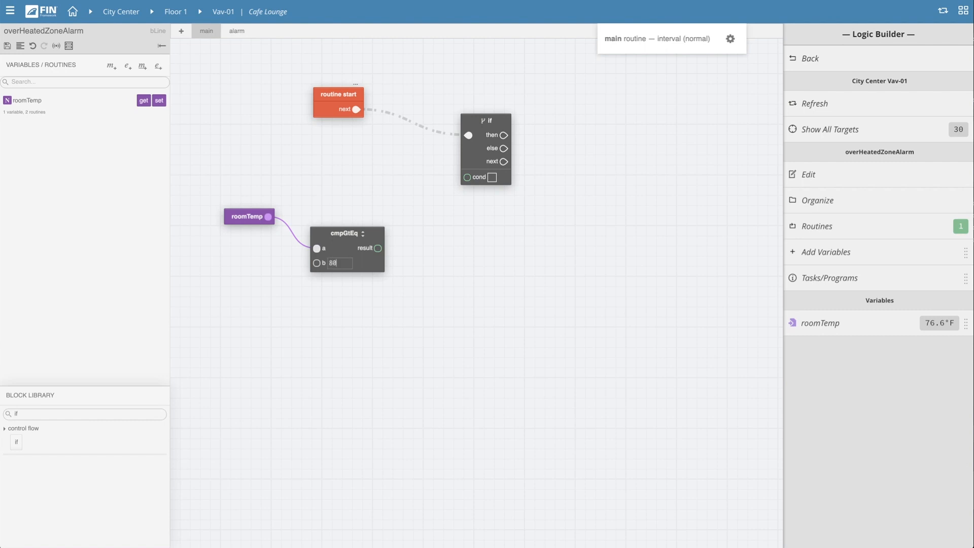
mouse_move(390, 262)
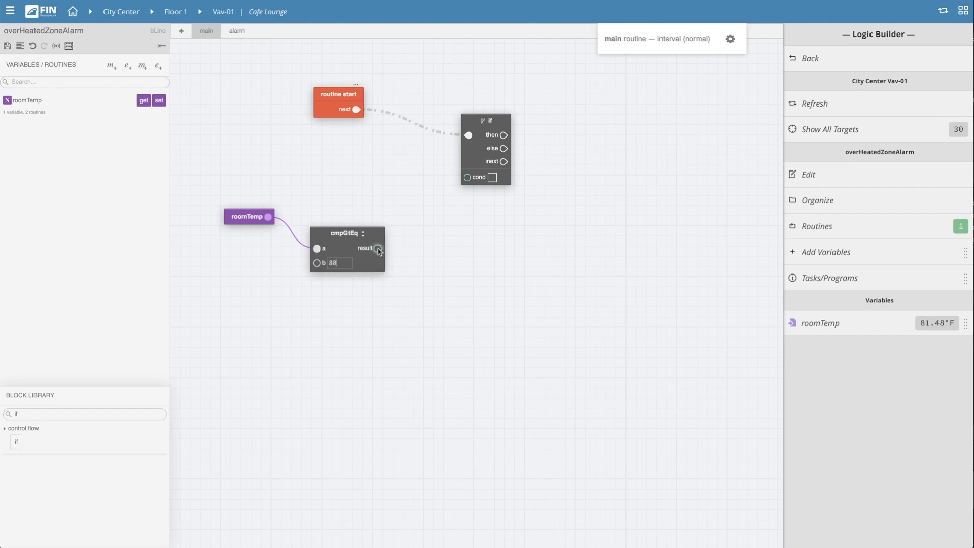
drag(379, 248, 416, 233)
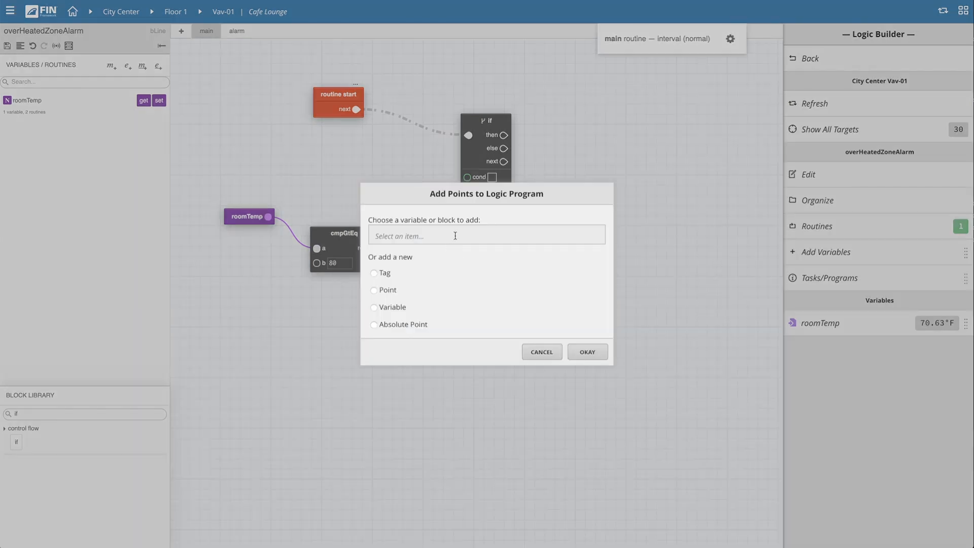
Step: Add a CONDDELAY block on the comparison result to feed the if block's cond input
text(cond)
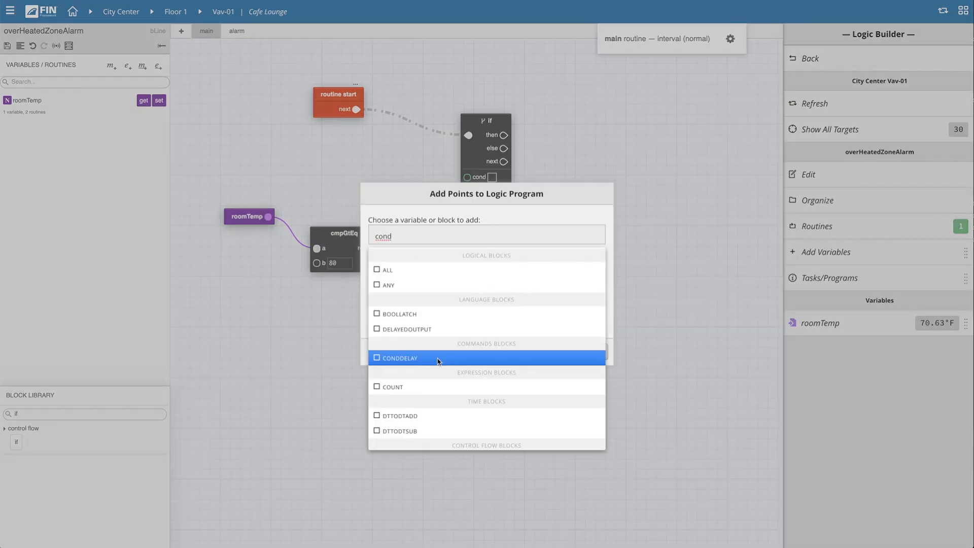
click(400, 358)
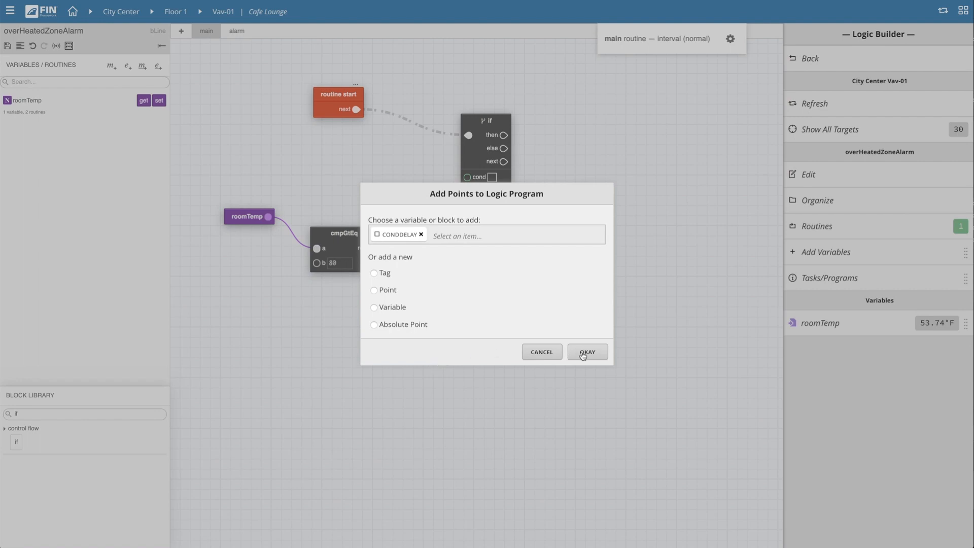
click(587, 352)
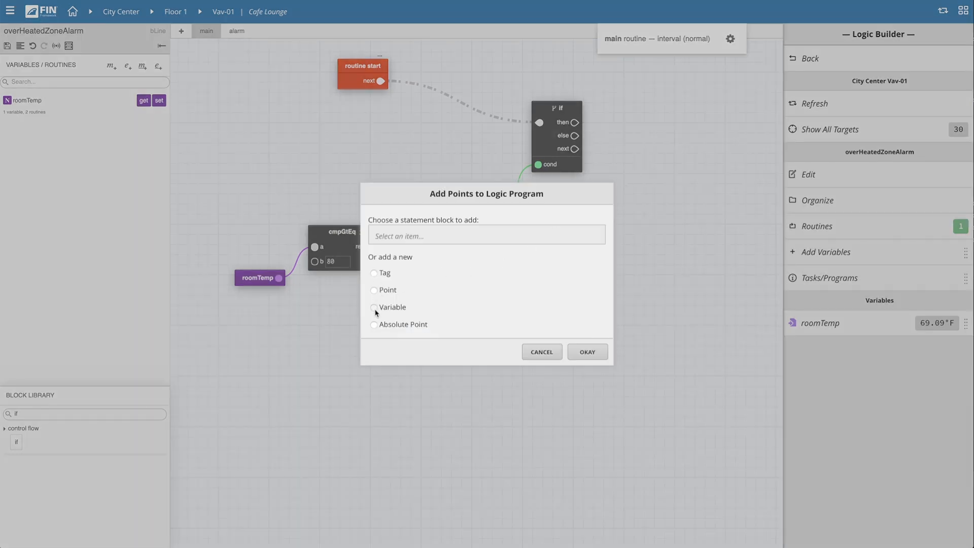
Step: Create a new Bool variable named overHeatedZoneAlarmVariable from the if block's then output
click(375, 307)
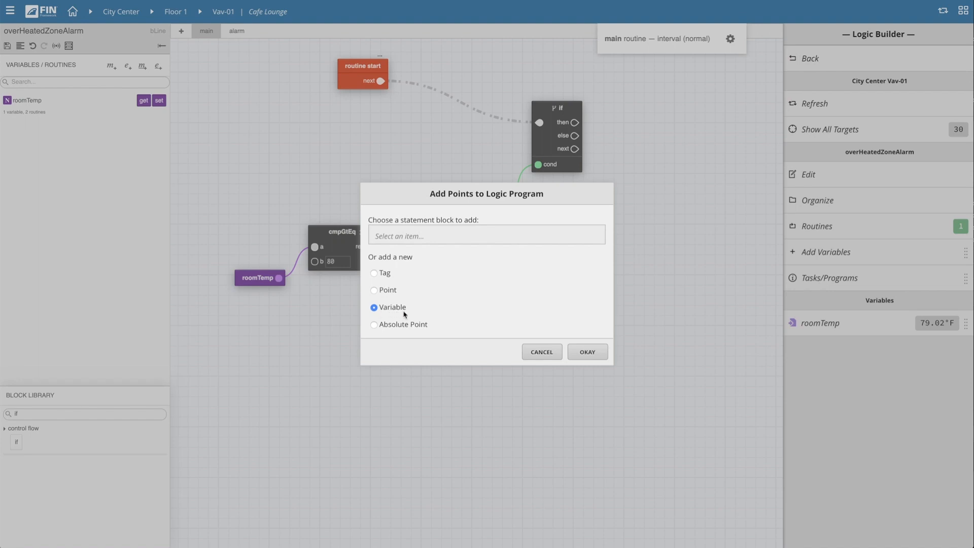
click(587, 353)
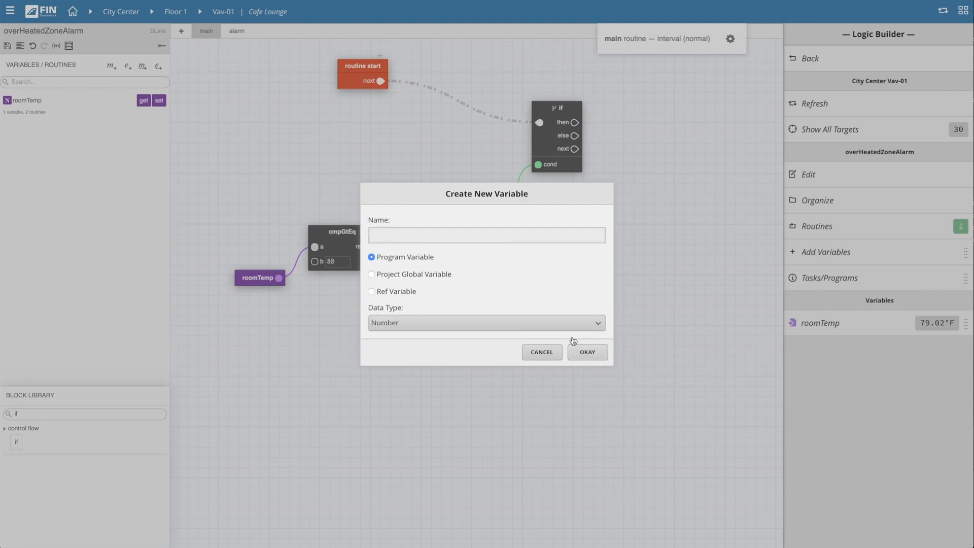
click(486, 234)
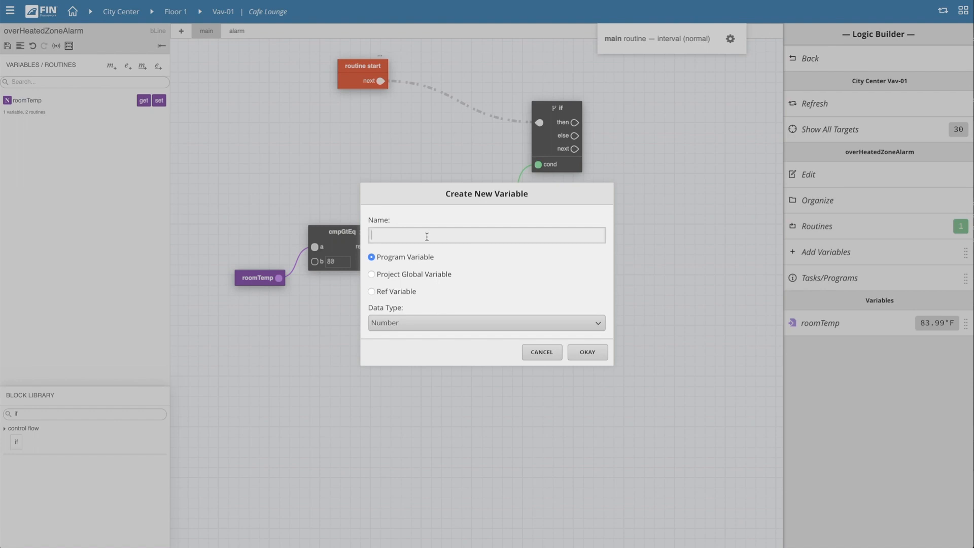
text(overHeatedZoneAlarmVariable)
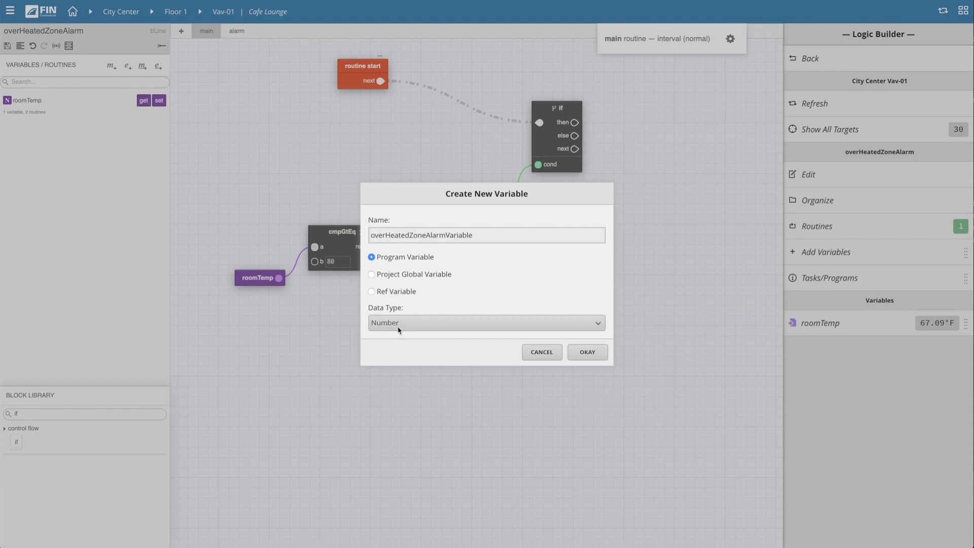
click(586, 352)
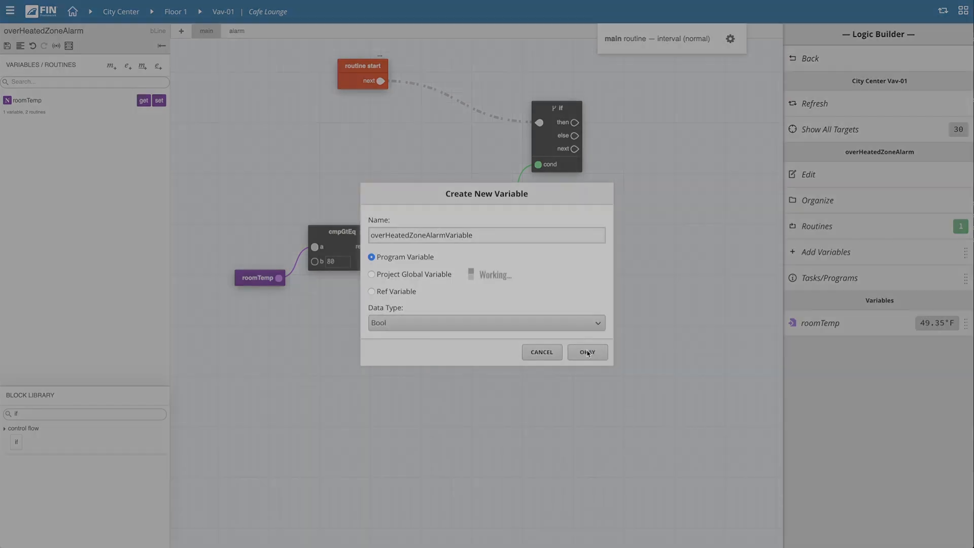
click(587, 353)
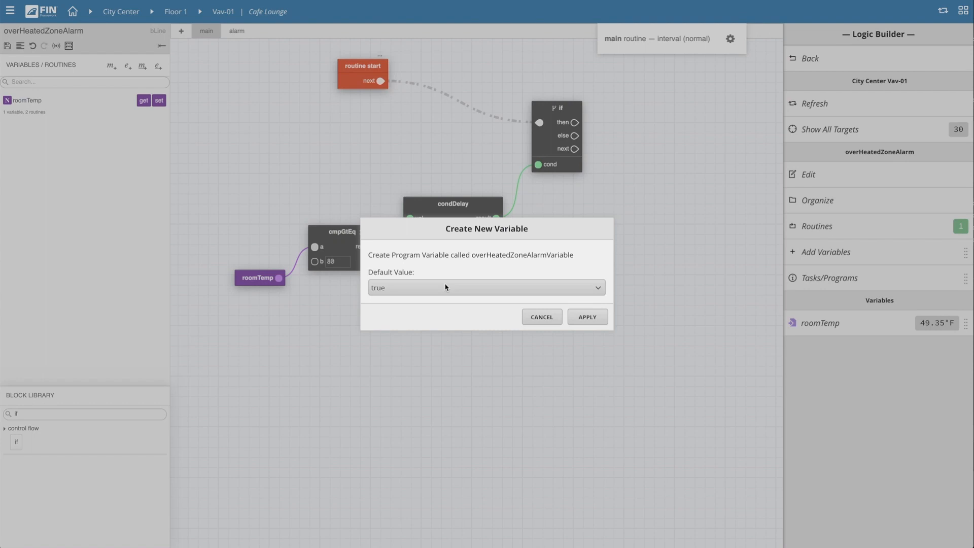
Step: Give overHeatedZoneAlarmVariable the default value false and apply it
click(487, 287)
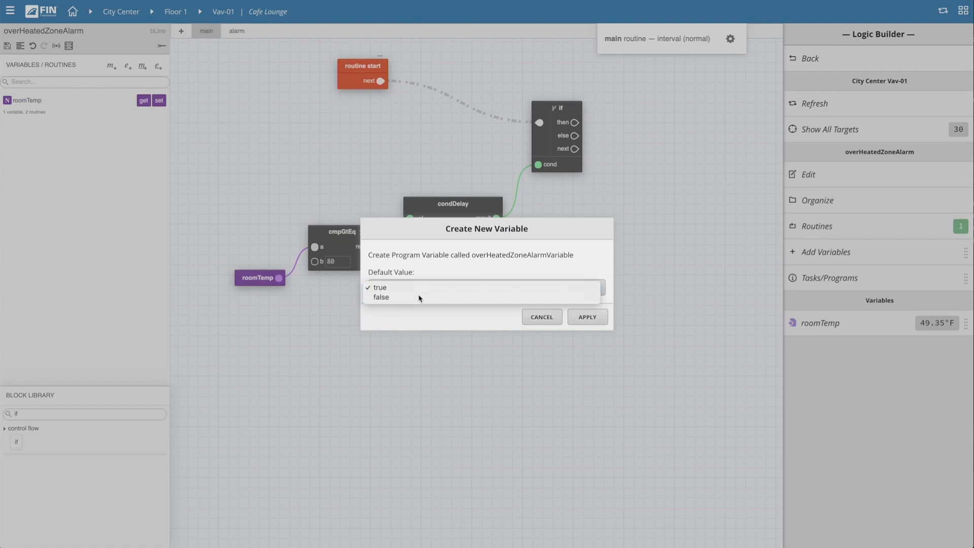
click(585, 317)
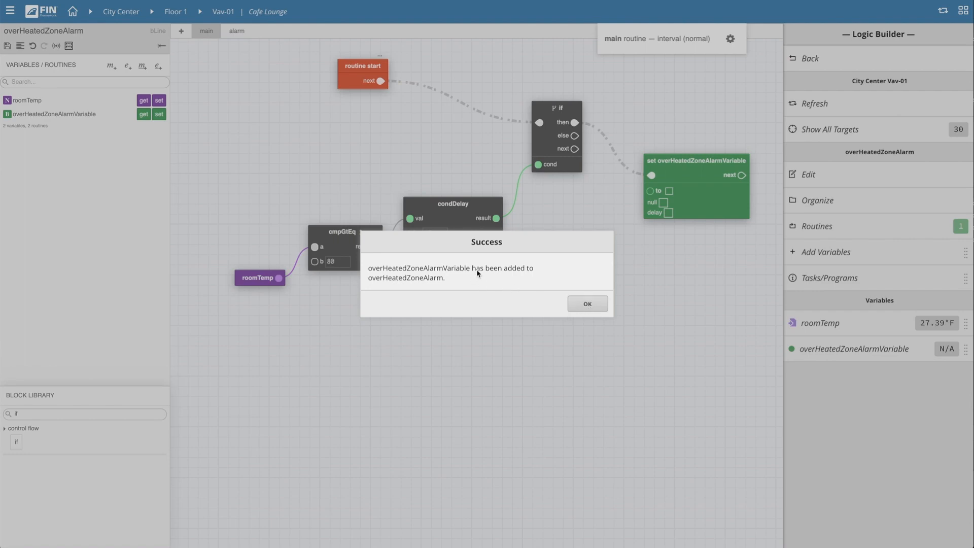
click(585, 304)
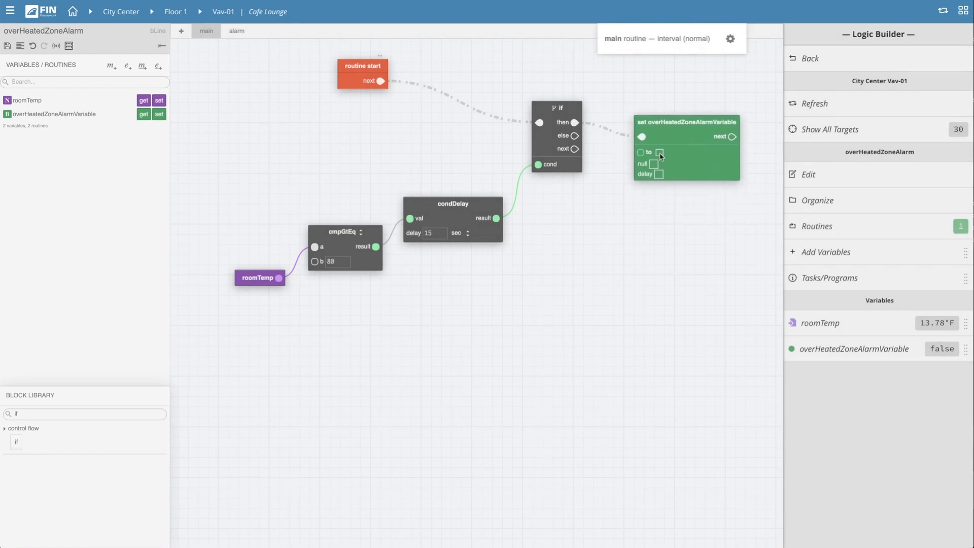
Step: Make the then-branch set block assign true to overHeatedZoneAlarmVariable
click(660, 153)
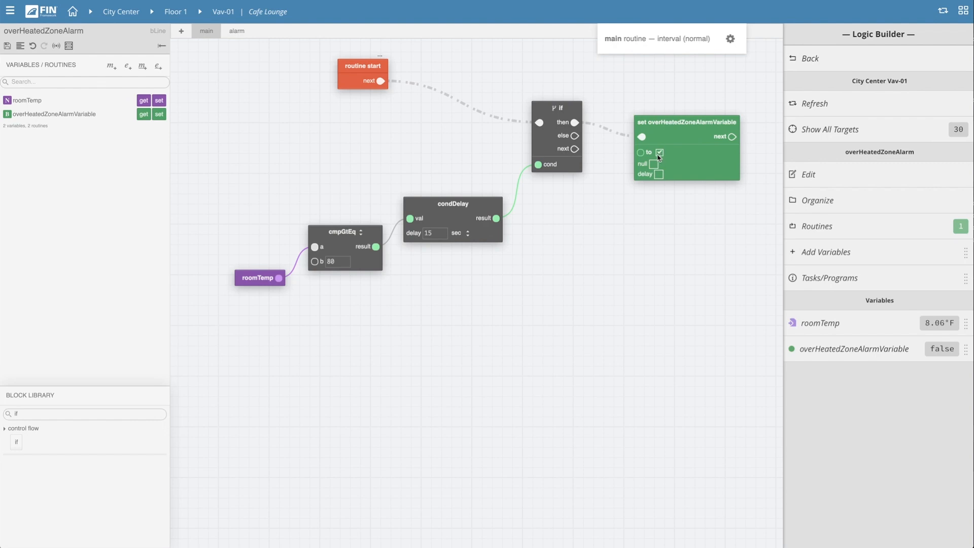
click(660, 152)
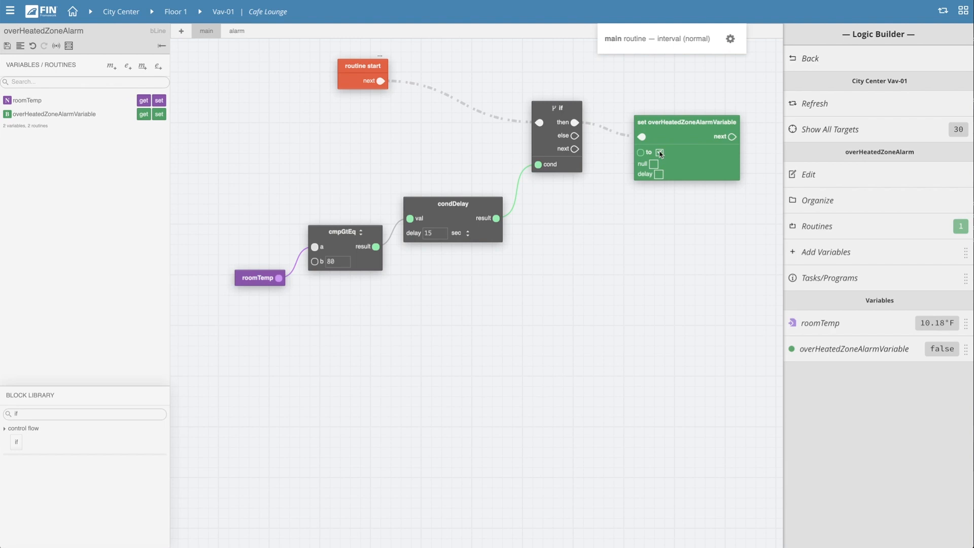
click(660, 152)
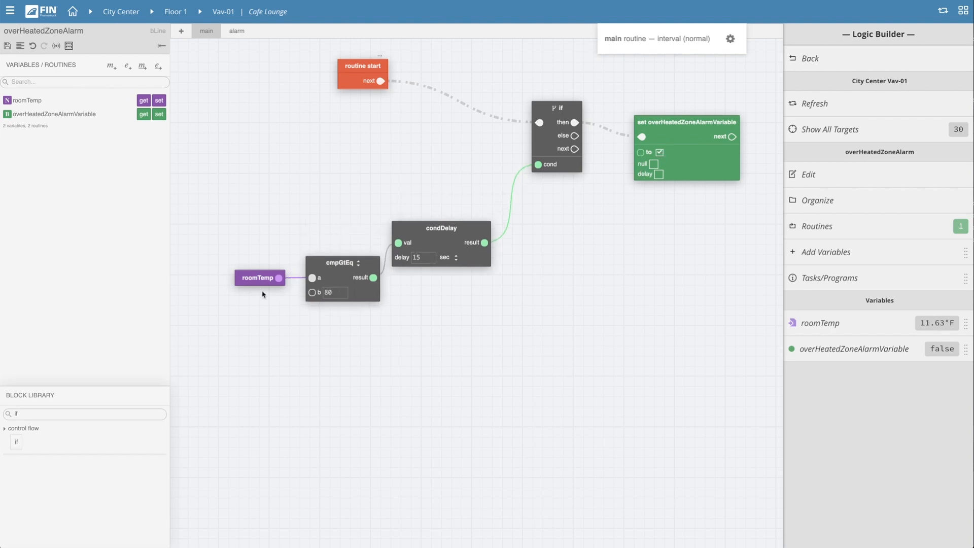
Step: Add a second set block on the else branch leaving overHeatedZoneAlarmVariable false
drag(260, 278, 257, 333)
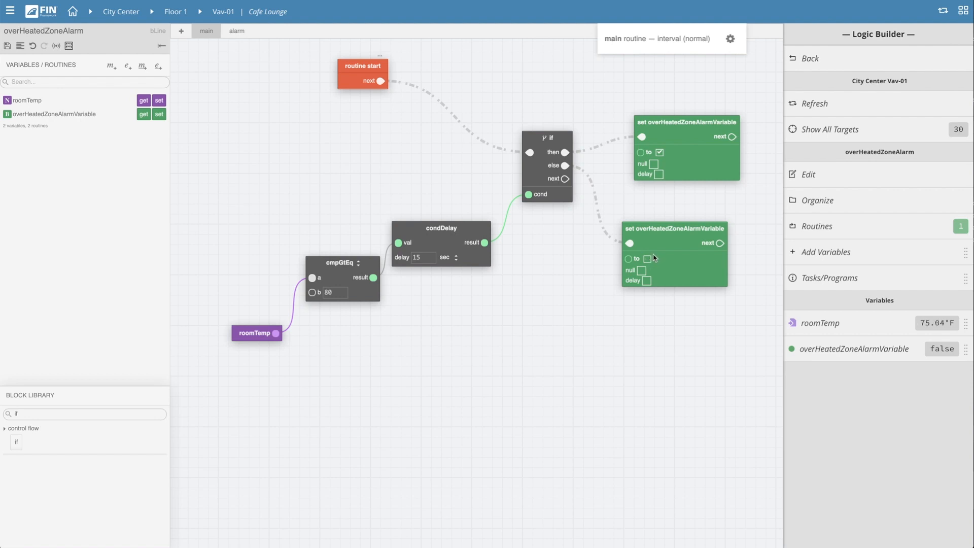
mouse_move(253, 334)
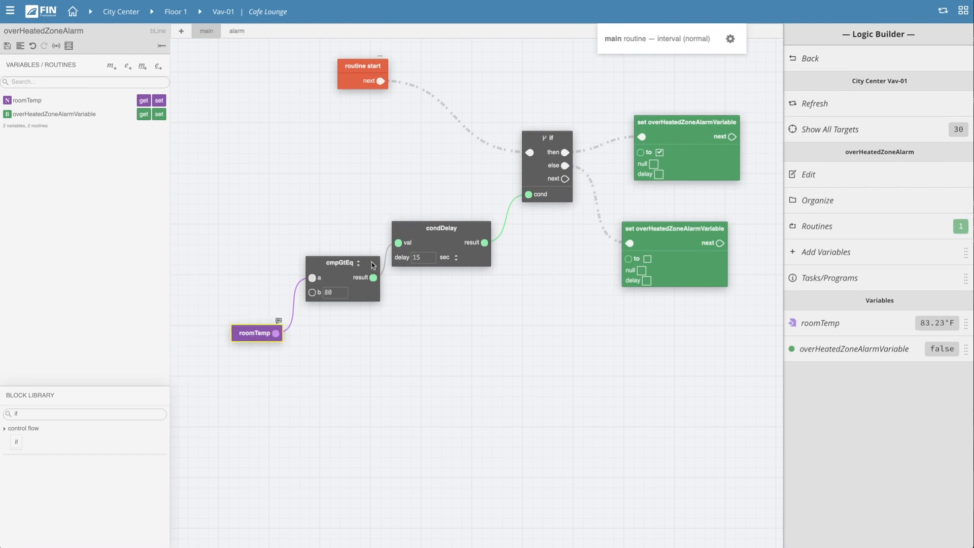
click(342, 261)
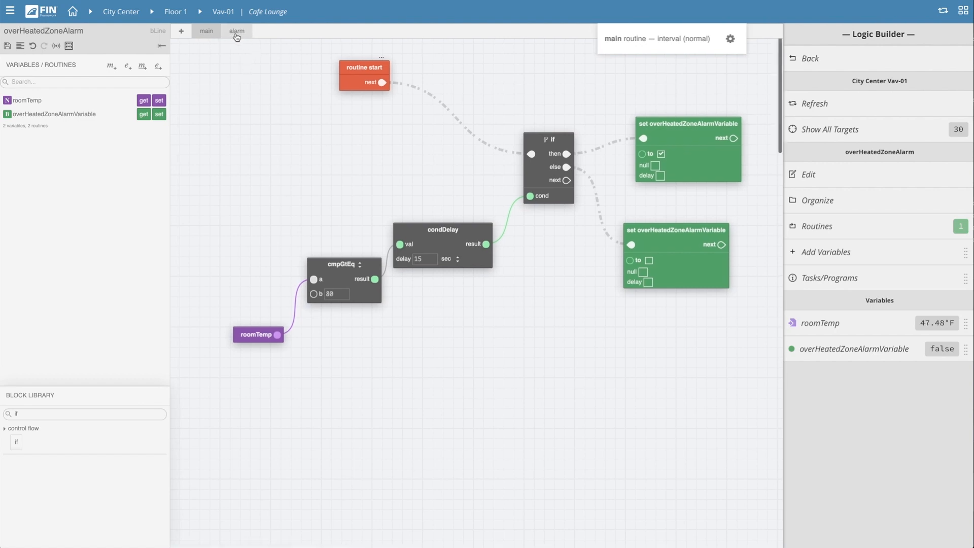
mouse_move(239, 37)
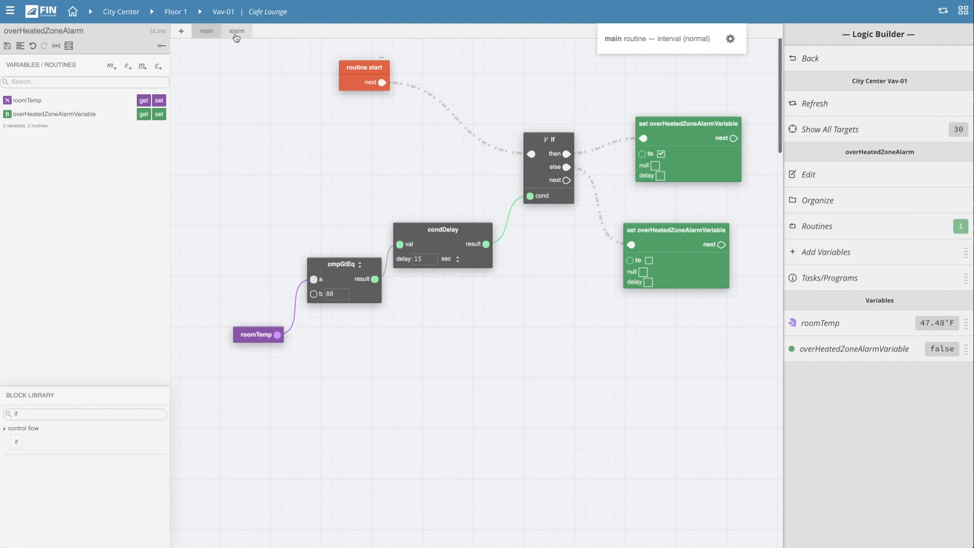
Step: Switch to the alarm routine and add an alarmBlock after routine start
click(236, 31)
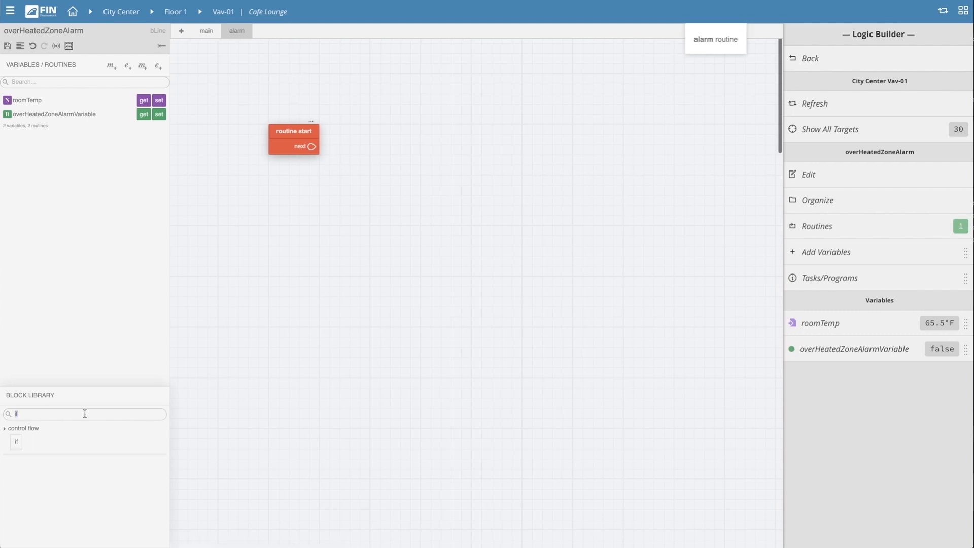
text(alarm)
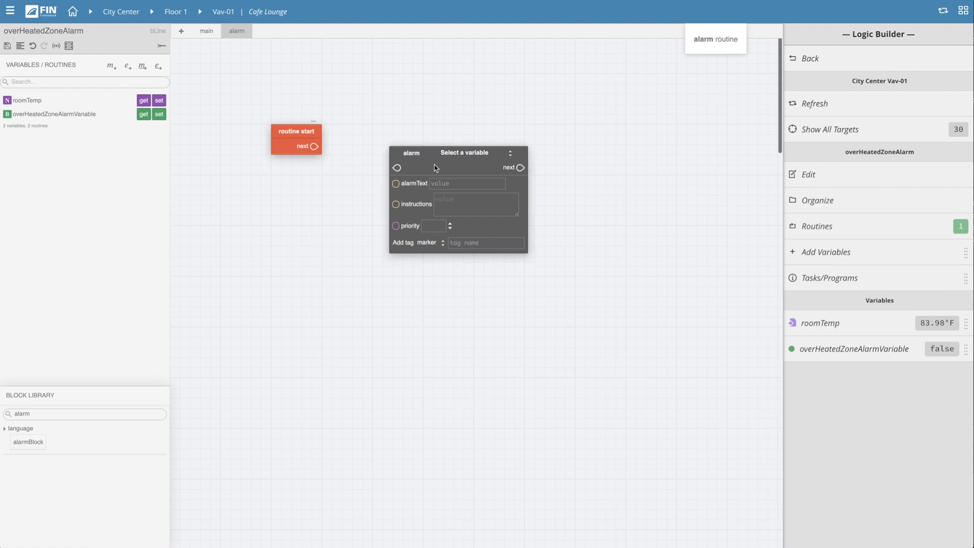
mouse_move(424, 169)
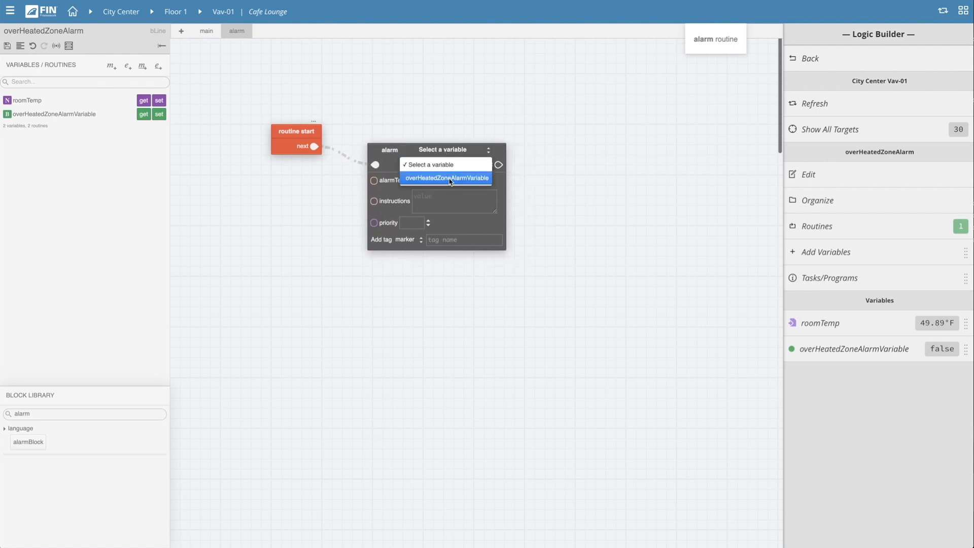
Step: Tie the alarm block to overHeatedZoneAlarmVariable with text overHeatedZone, four-step instructions, priority 107 and hvac tag
click(446, 177)
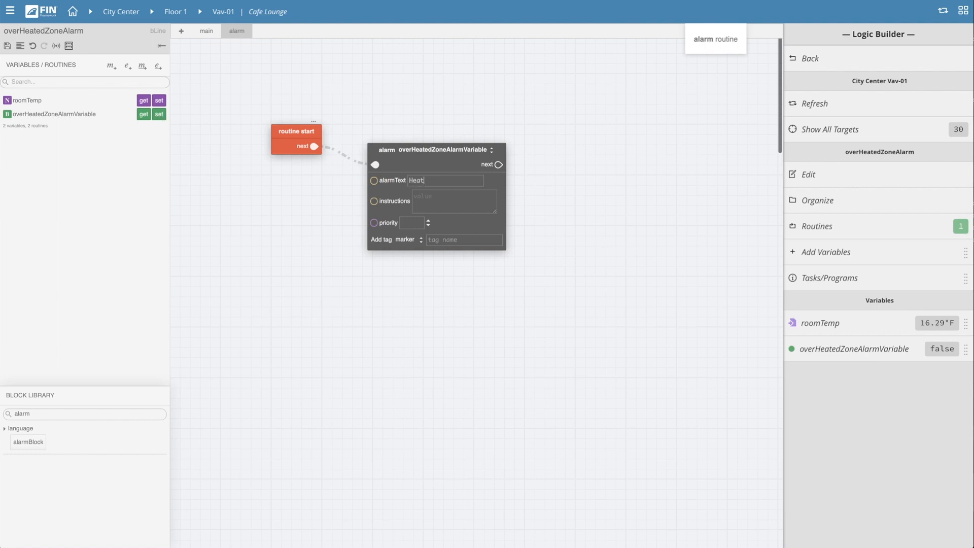
text(1. Check the VAV)
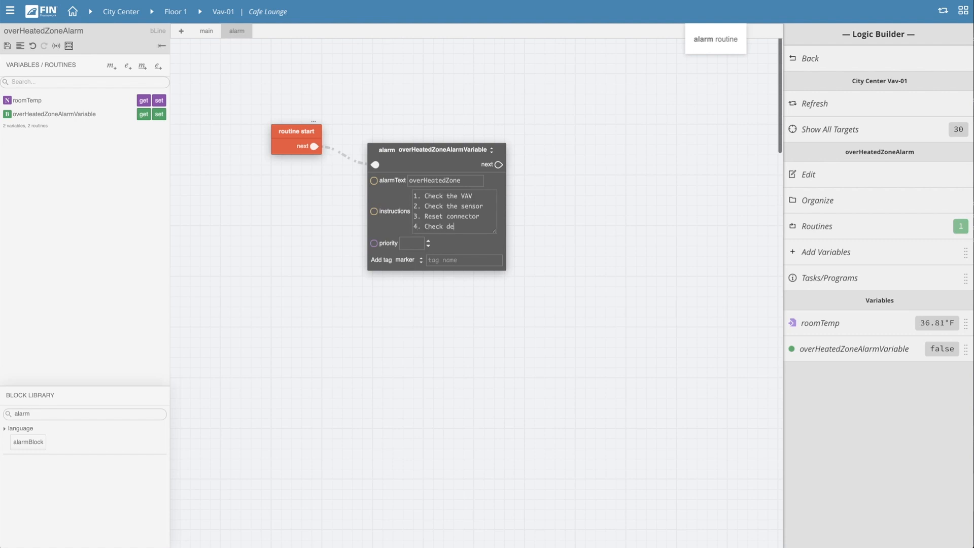
text(107)
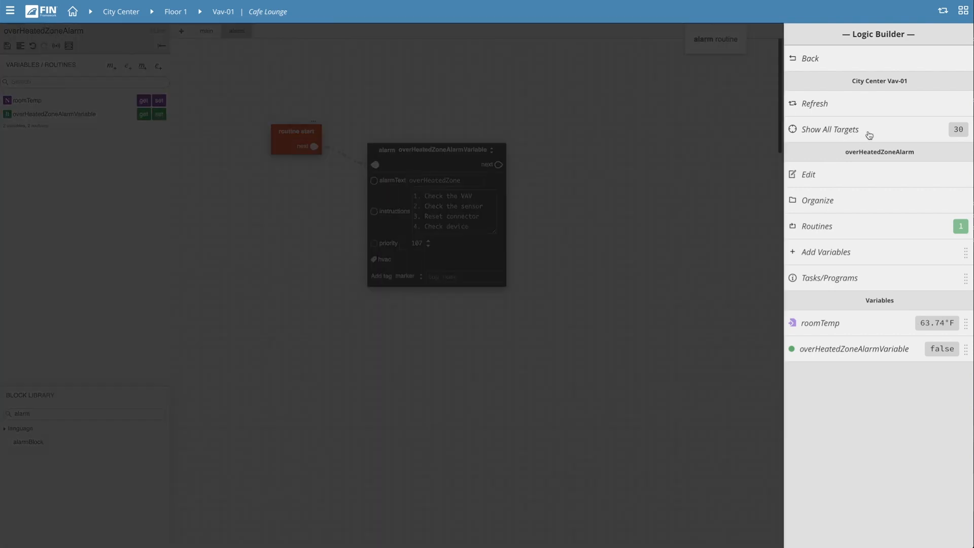
Step: Show all targets and switch the program to City Center Vav-03
click(829, 129)
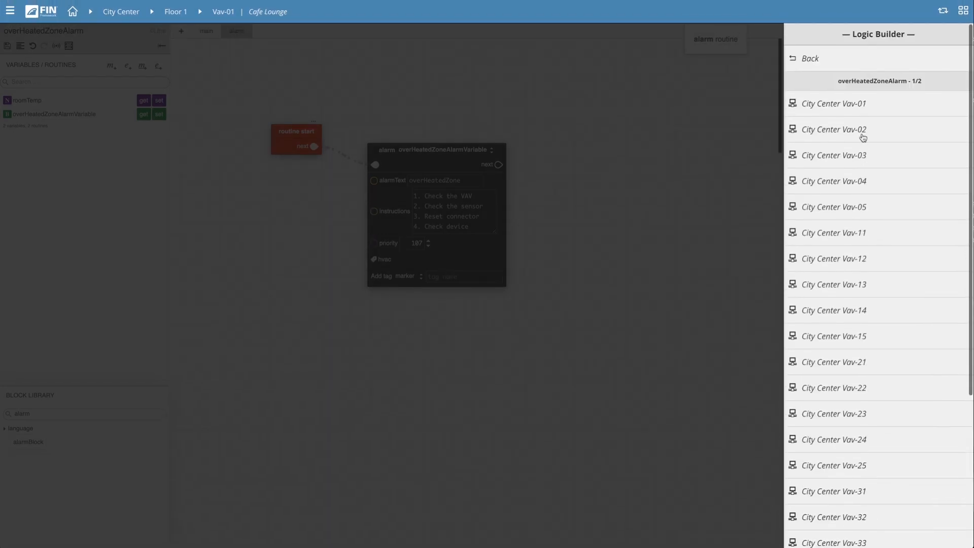
click(834, 154)
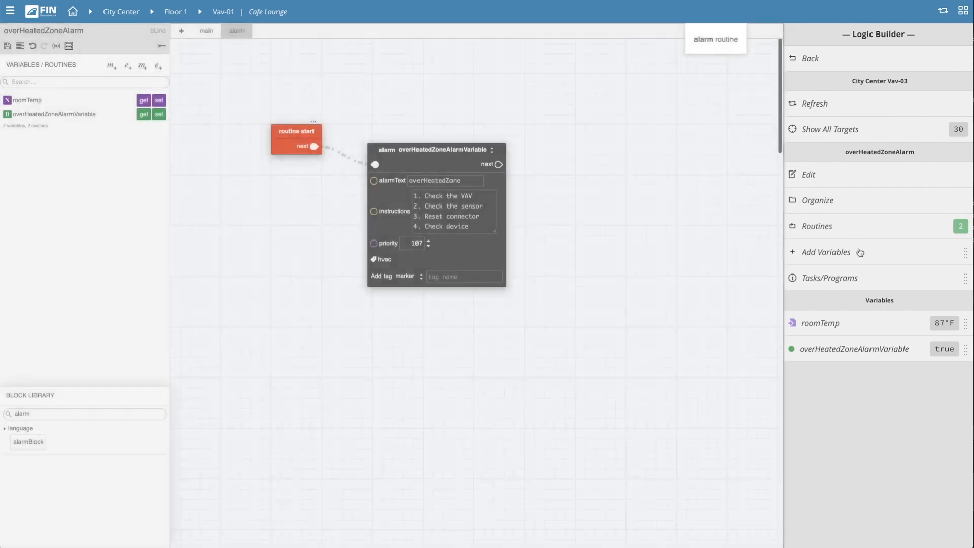
mouse_move(847, 328)
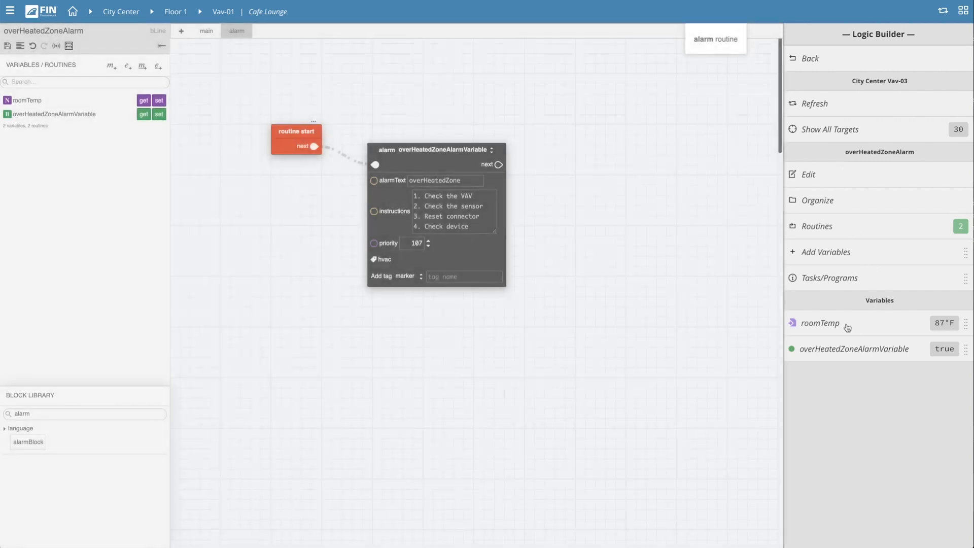
mouse_move(870, 328)
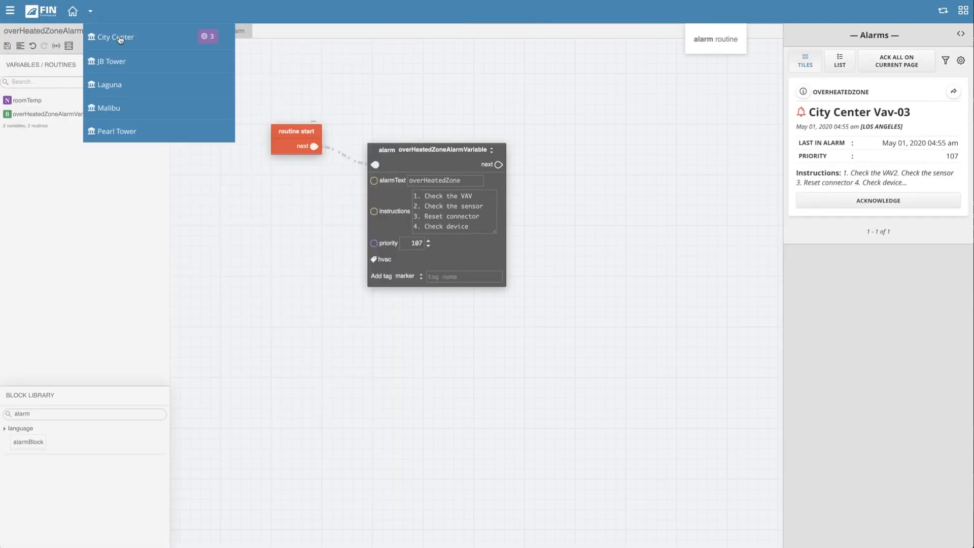
Step: Go to the City Center site context and return to the main routine
click(115, 36)
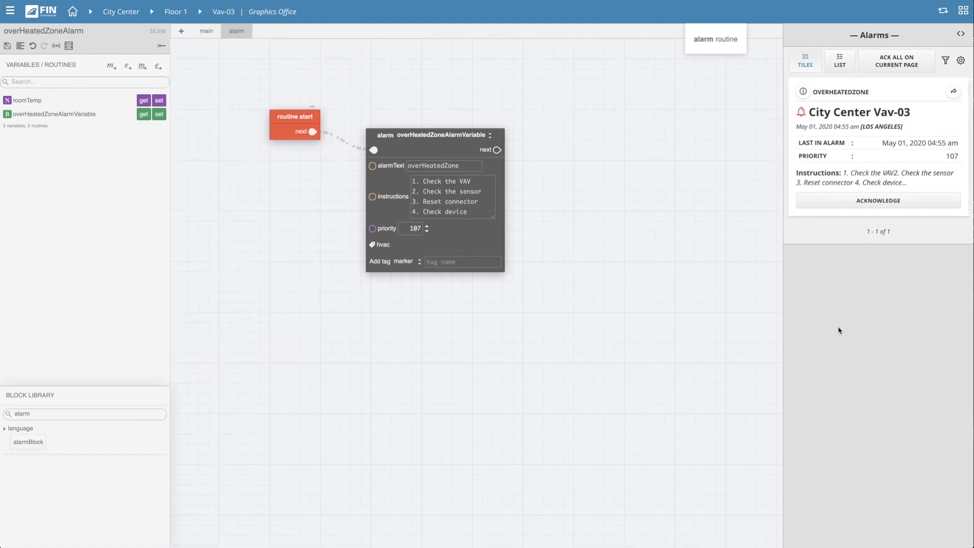
click(206, 31)
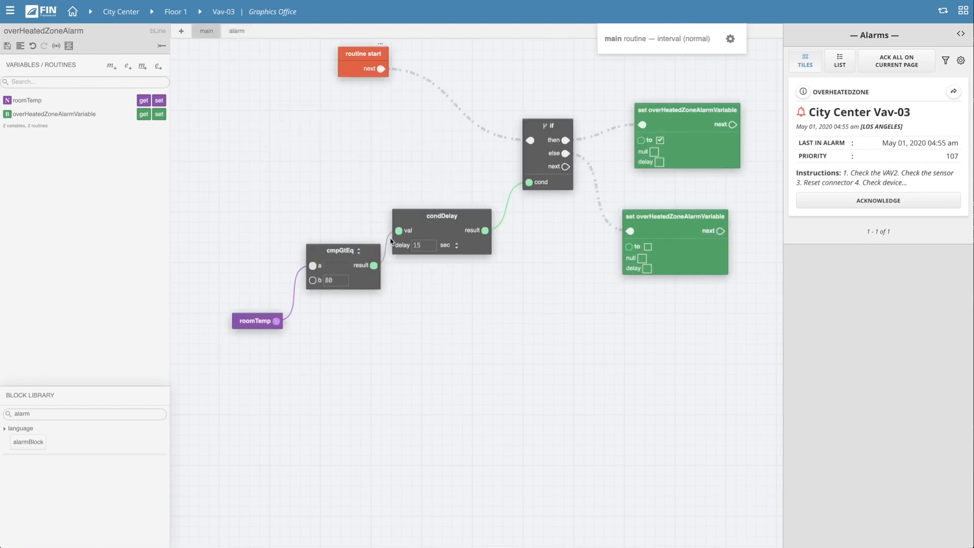